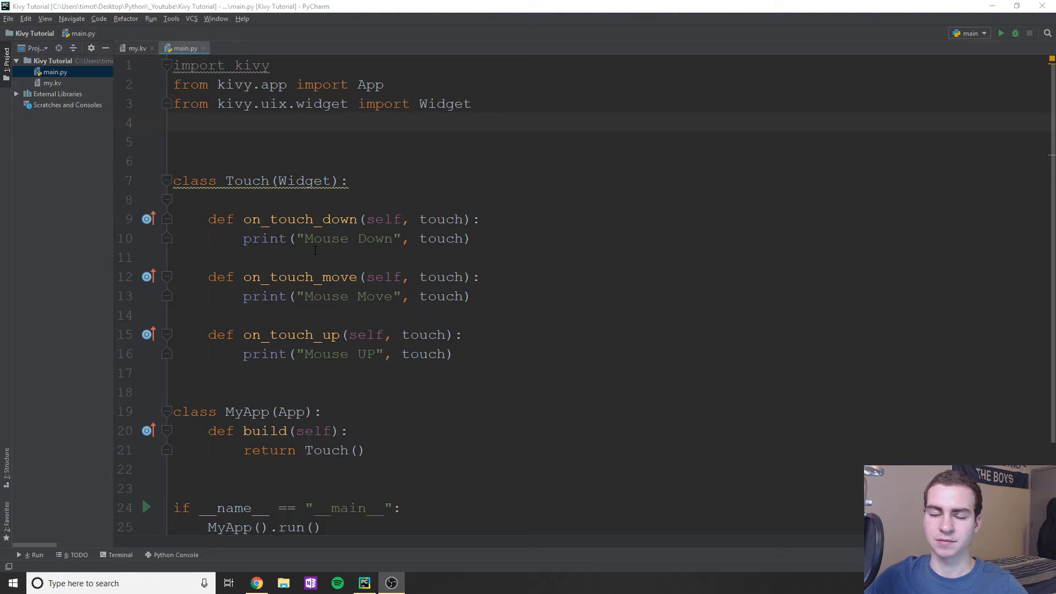
Step: Add 'from kivy.graphics import Rectangle' and Color imports beneath the Widget import
scroll(down, 3)
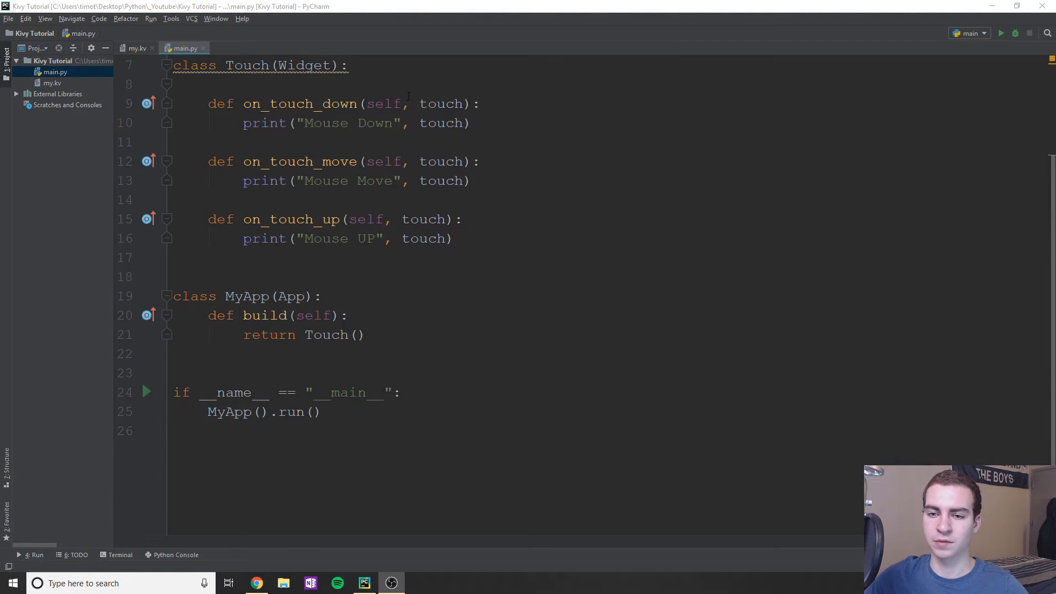
scroll(down, 3)
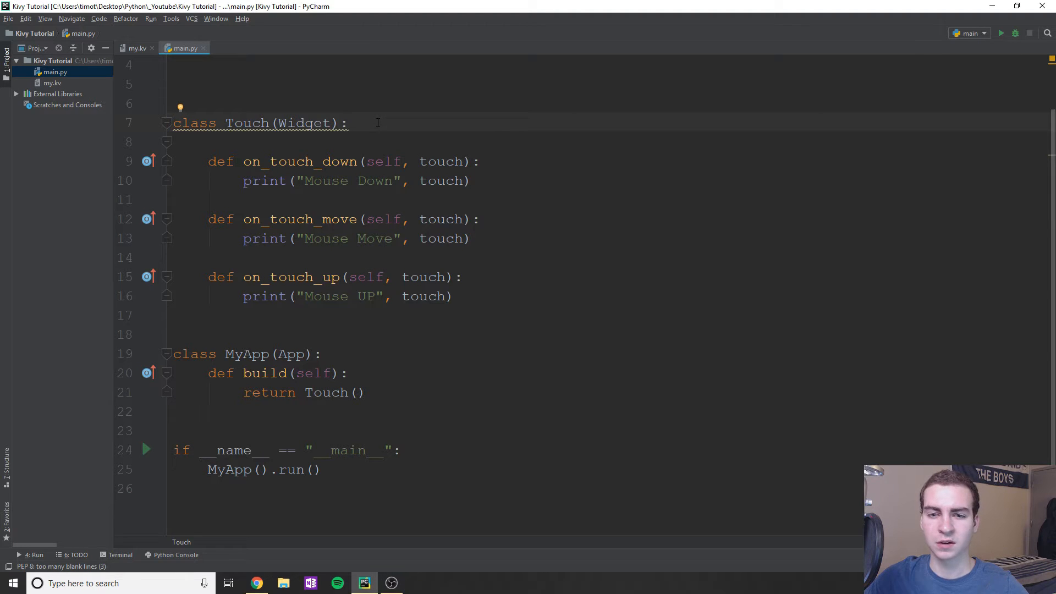
scroll(up, 3)
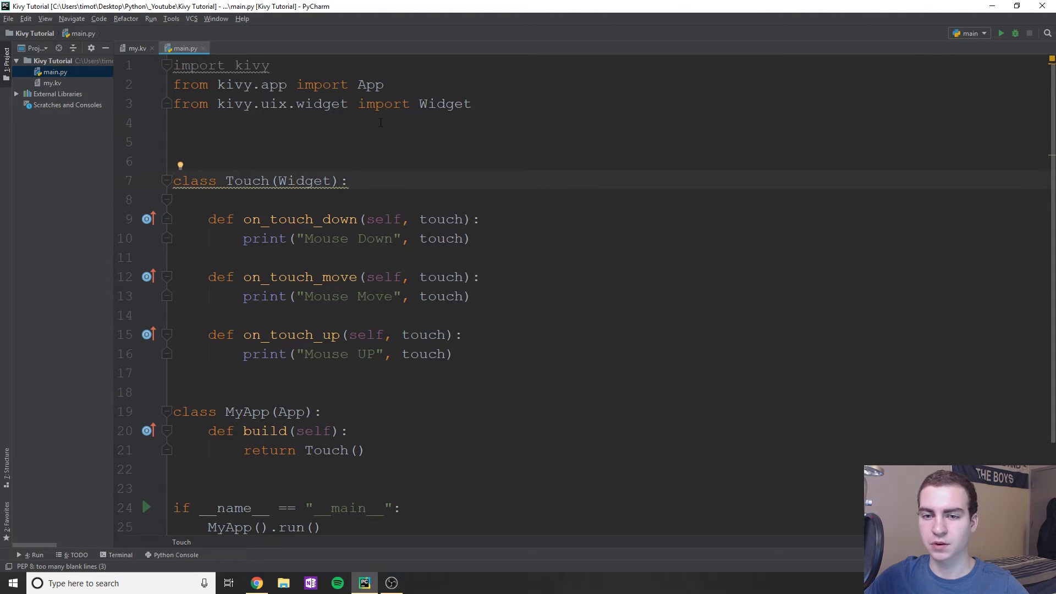
text(fro)
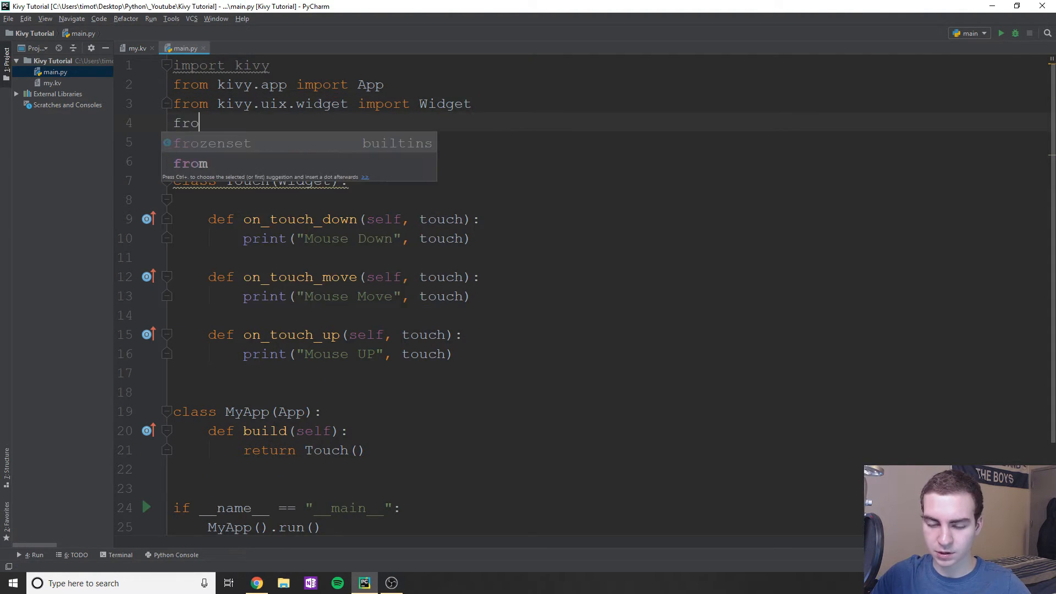
text(m kivy.graphics)
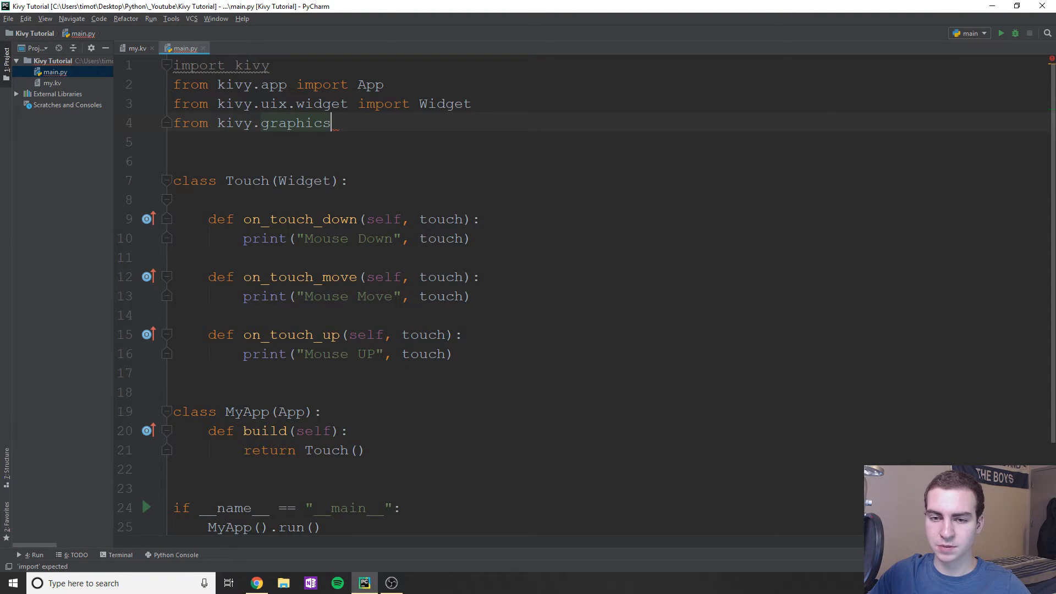
text(import re)
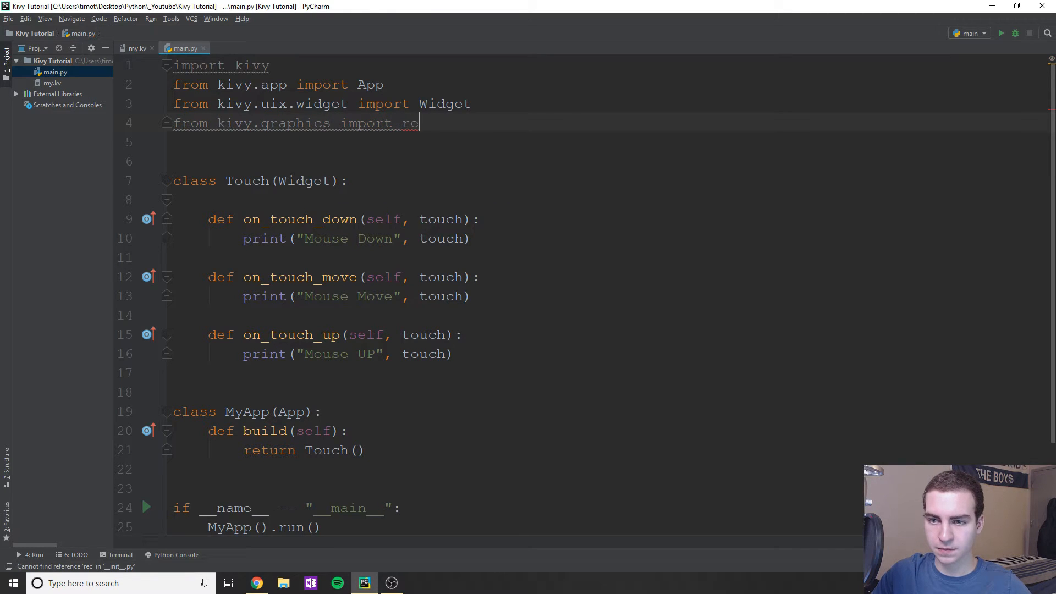
text(Rectangle)
click(606, 143)
text(from kivy.graphics import C)
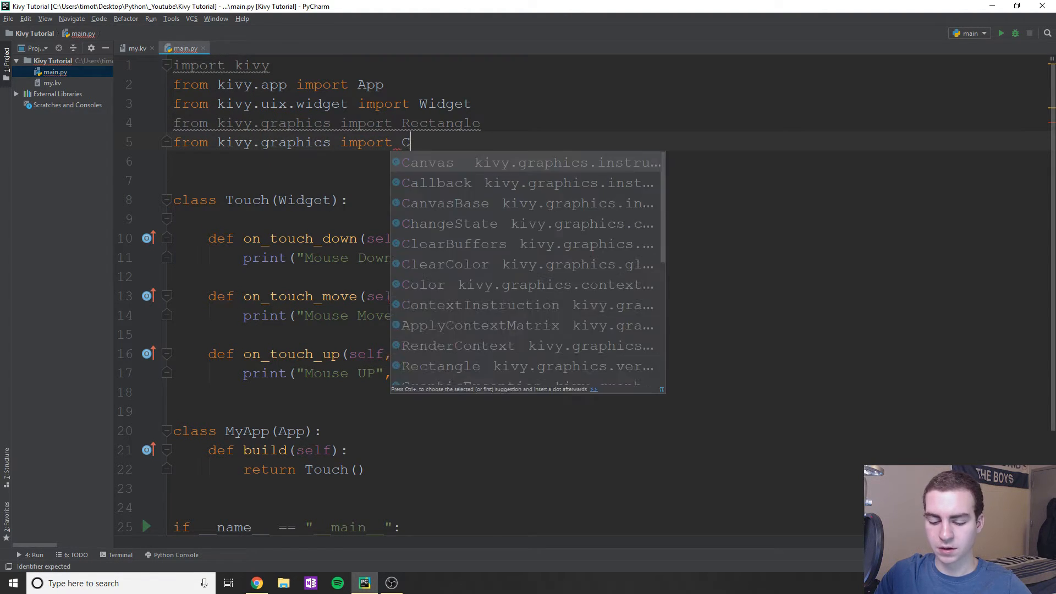
click(422, 284)
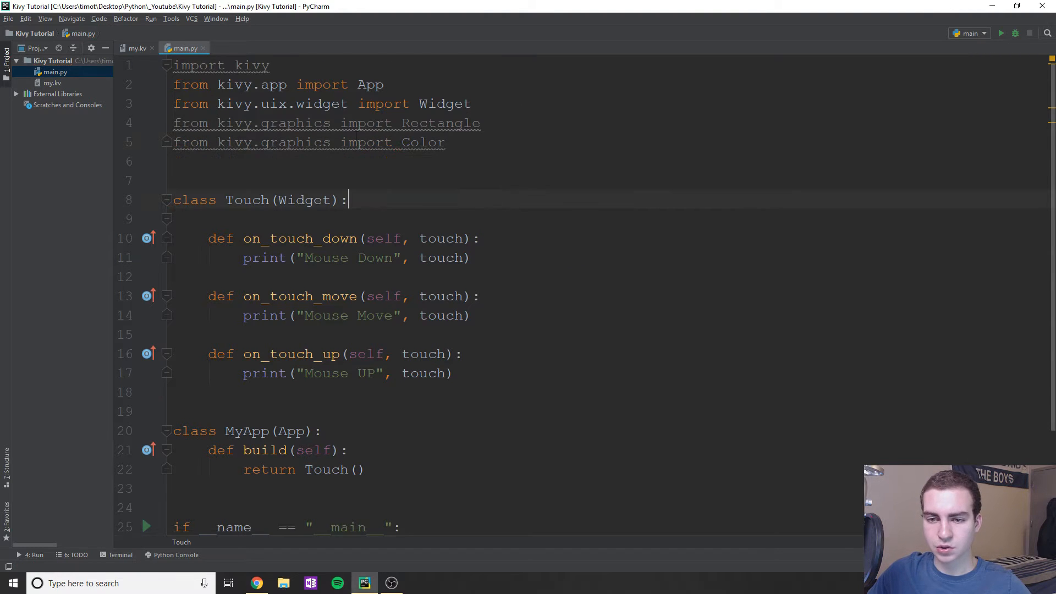
scroll(down, 3)
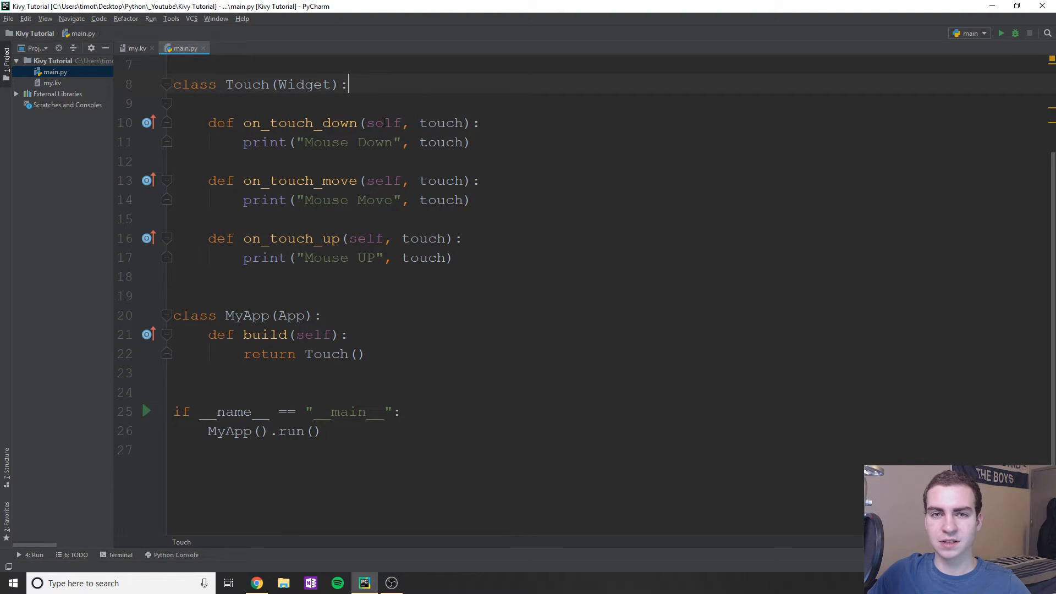
scroll(up, 3)
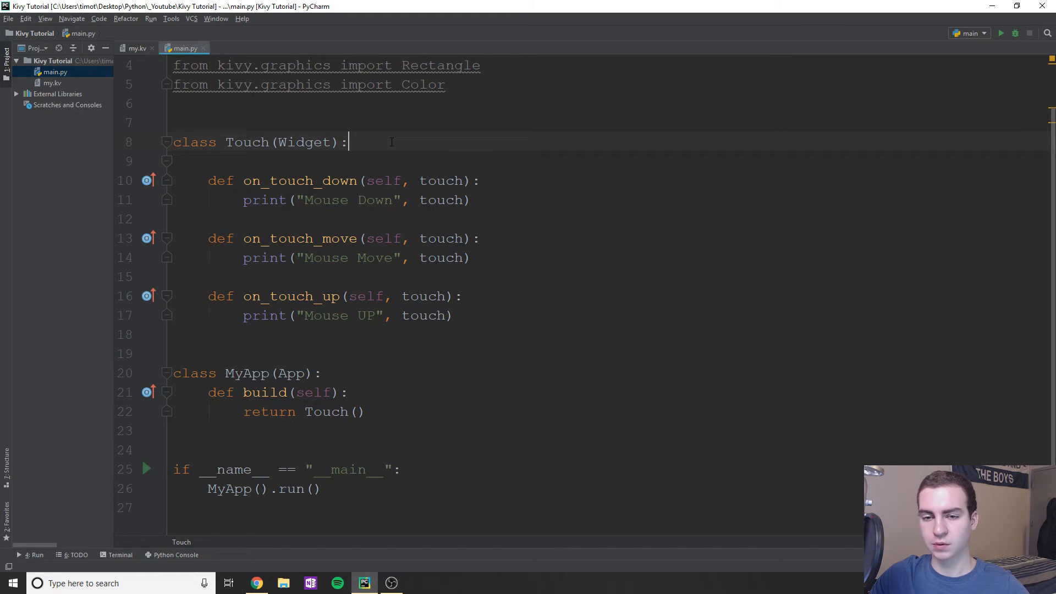
Step: Glance at my.kv, then begin a def __init__(self, **kwargs) in the Touch class
scroll(down, 3)
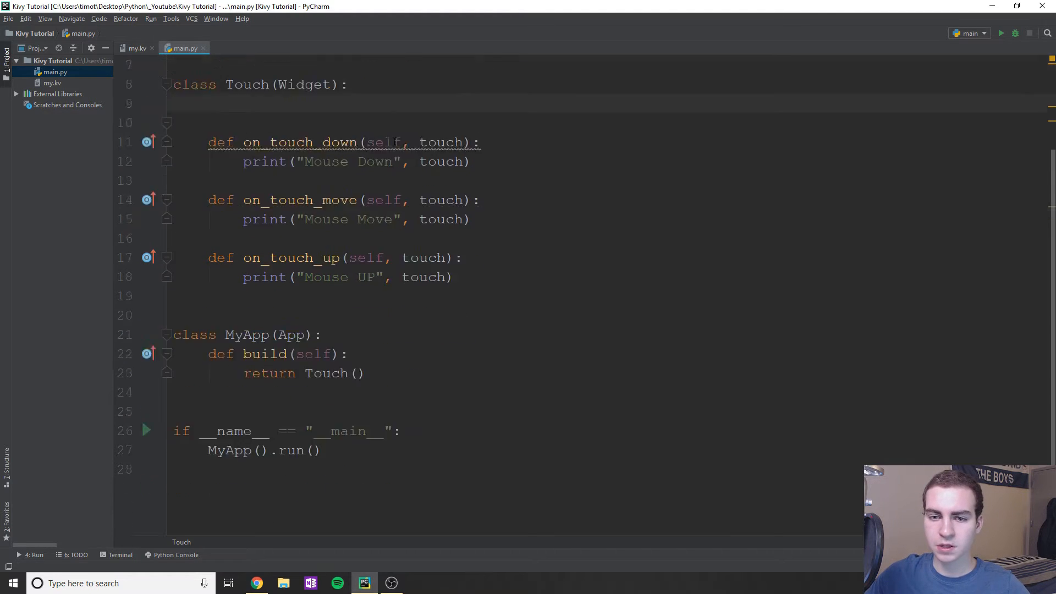
scroll(up, 3)
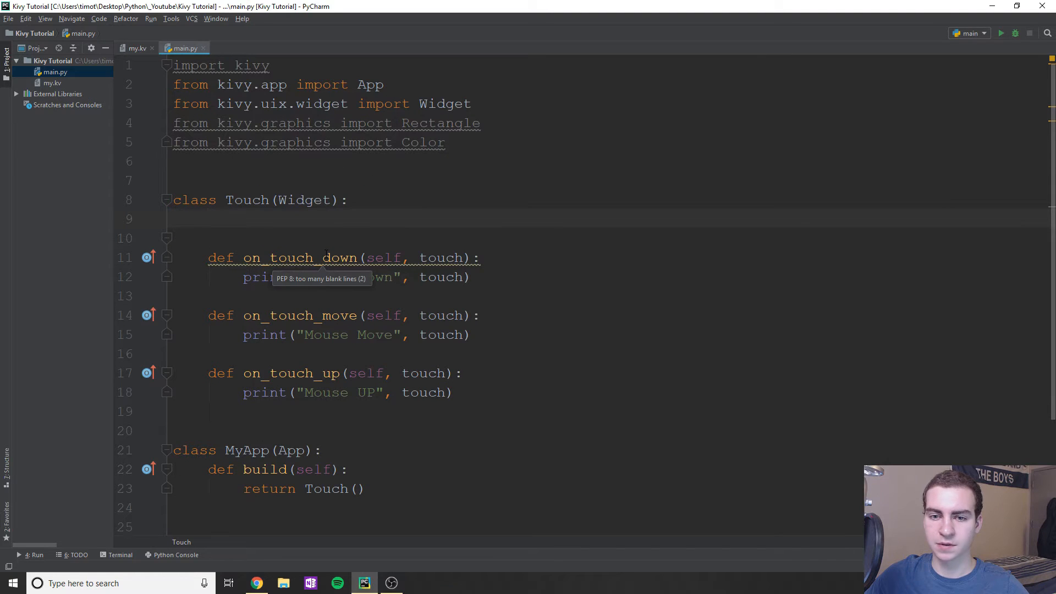
click(137, 48)
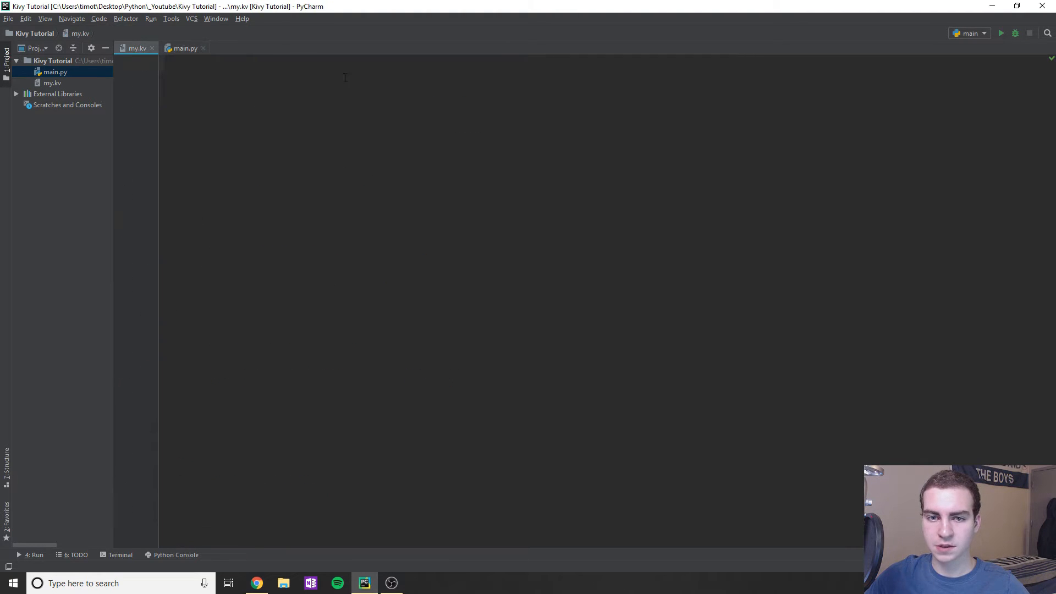
click(183, 48)
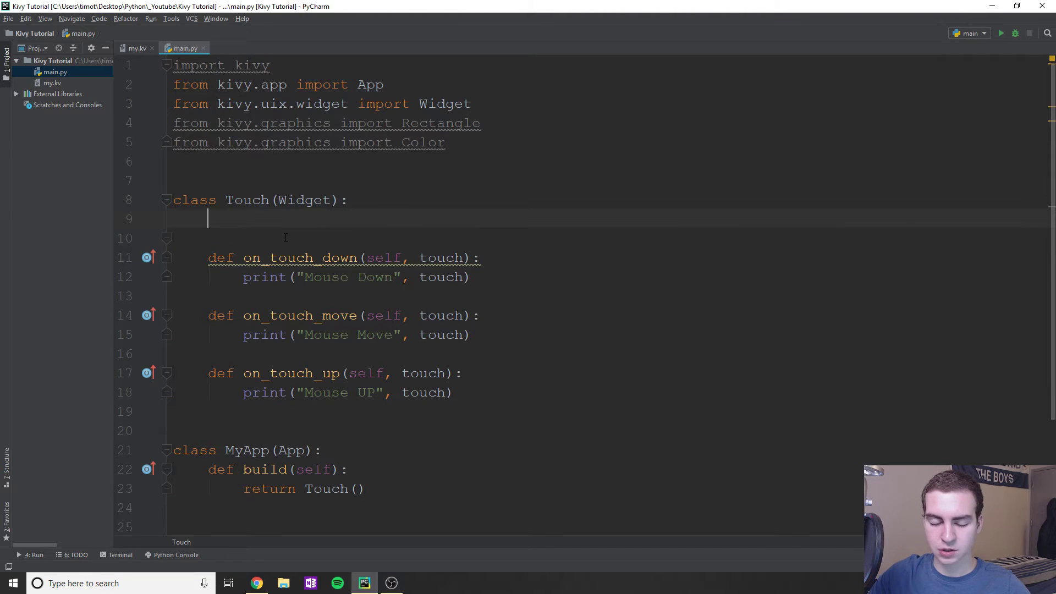
text(def __init__(self, ):)
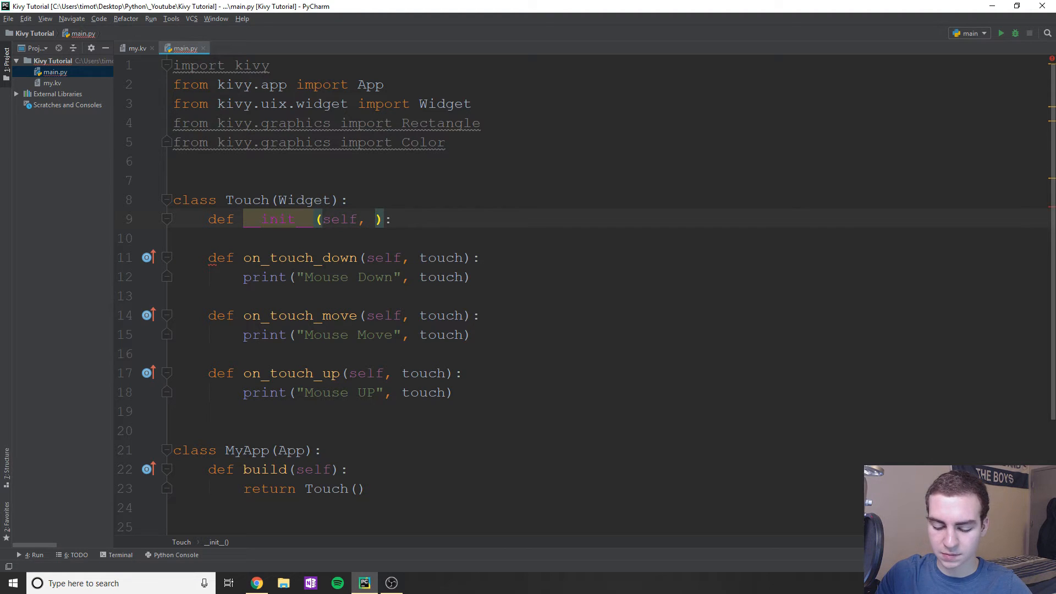
text(**kwargs)
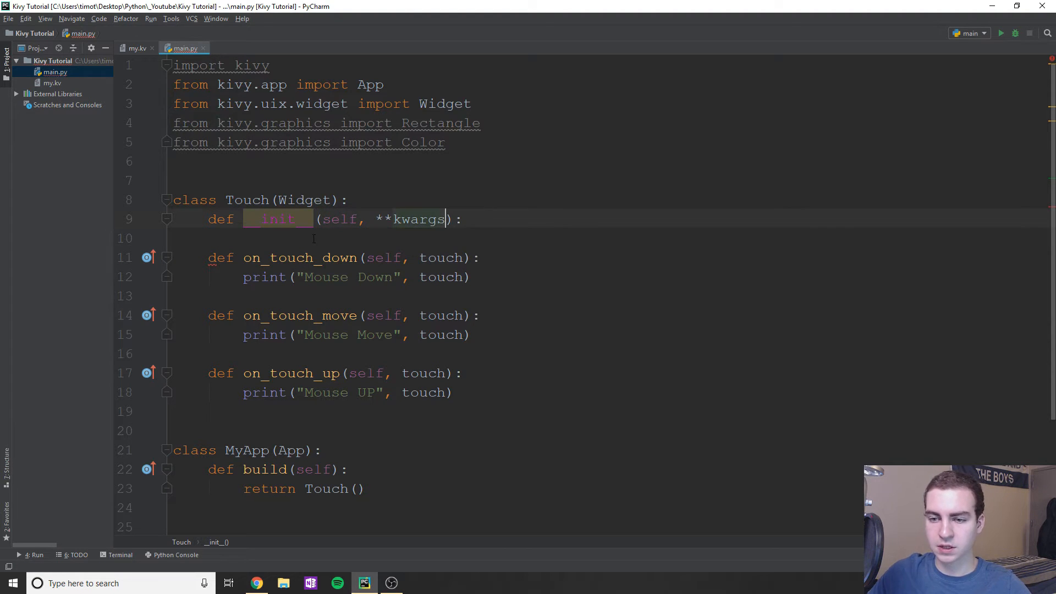
Step: Add the super(Touch, self).__init__(**kwargs) call inside the constructor
text(supe)
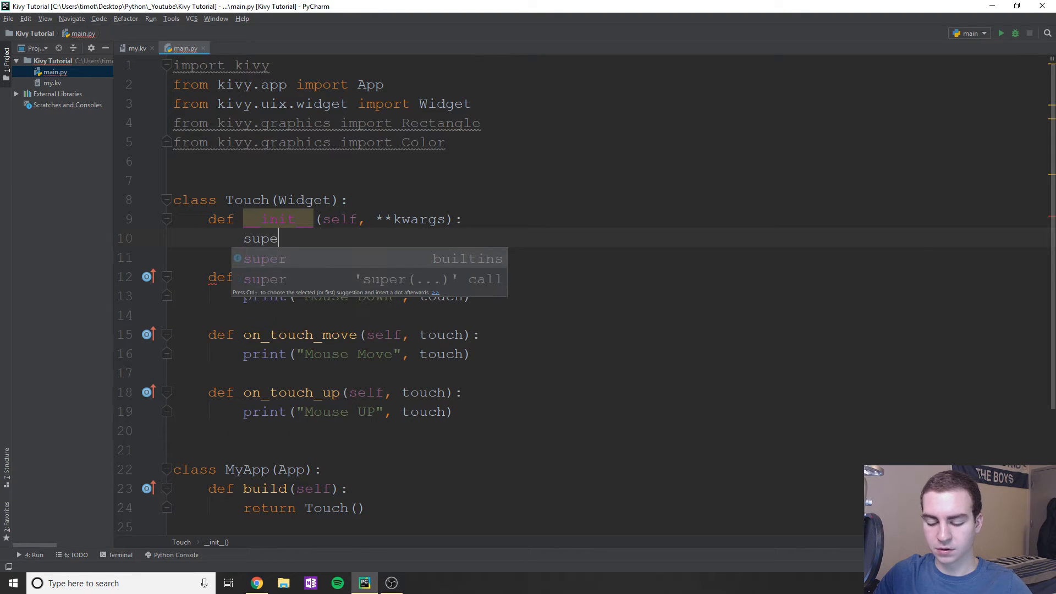
text(r().__init__()
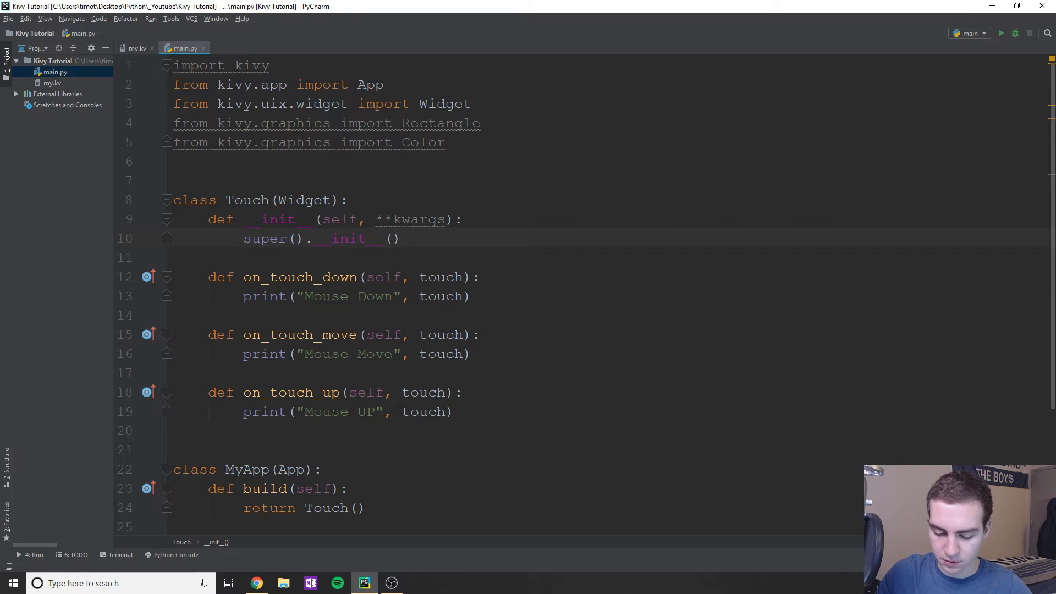
text(**kwargs)
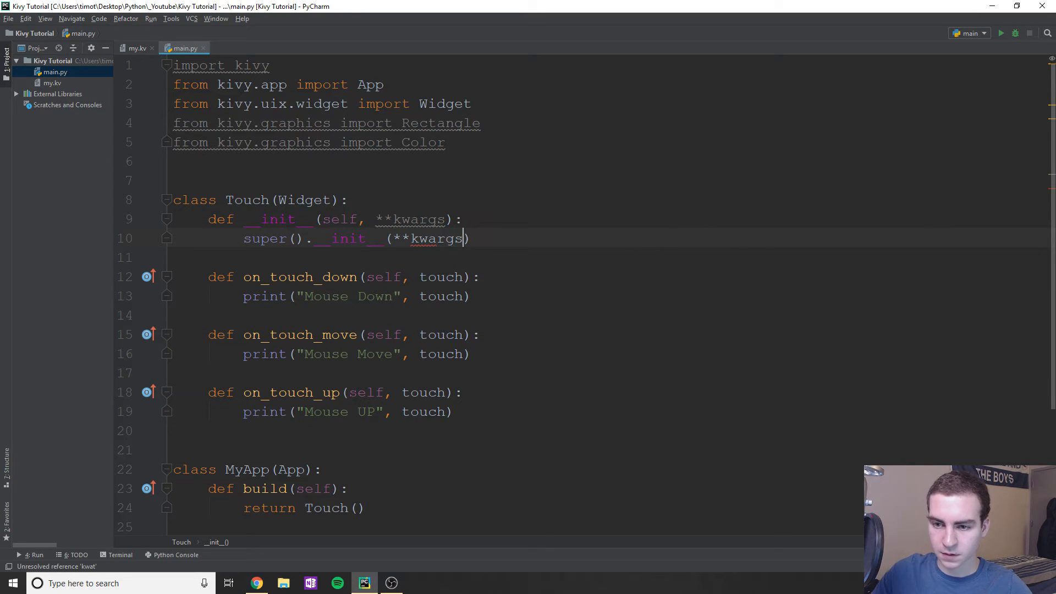
text(T)
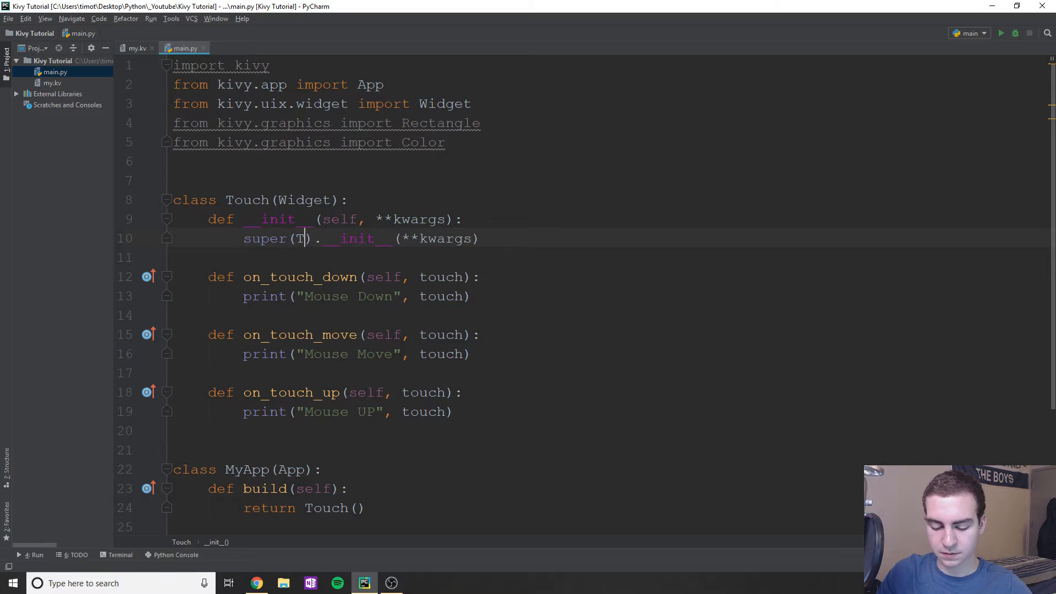
text(ouch, self)
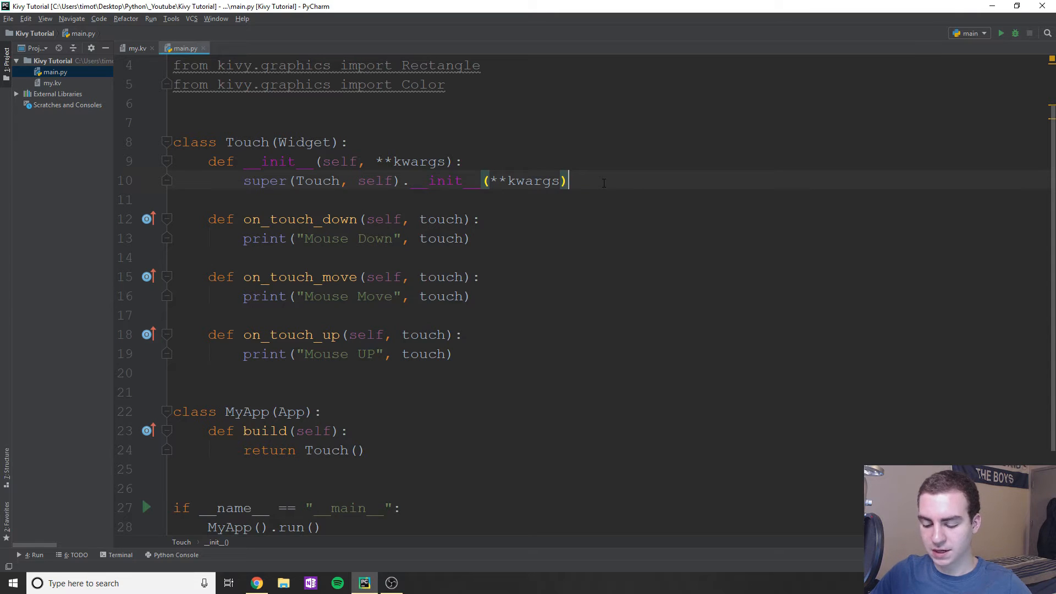
Step: Add a 'with self.canvas:' block inside __init__
key(enter)
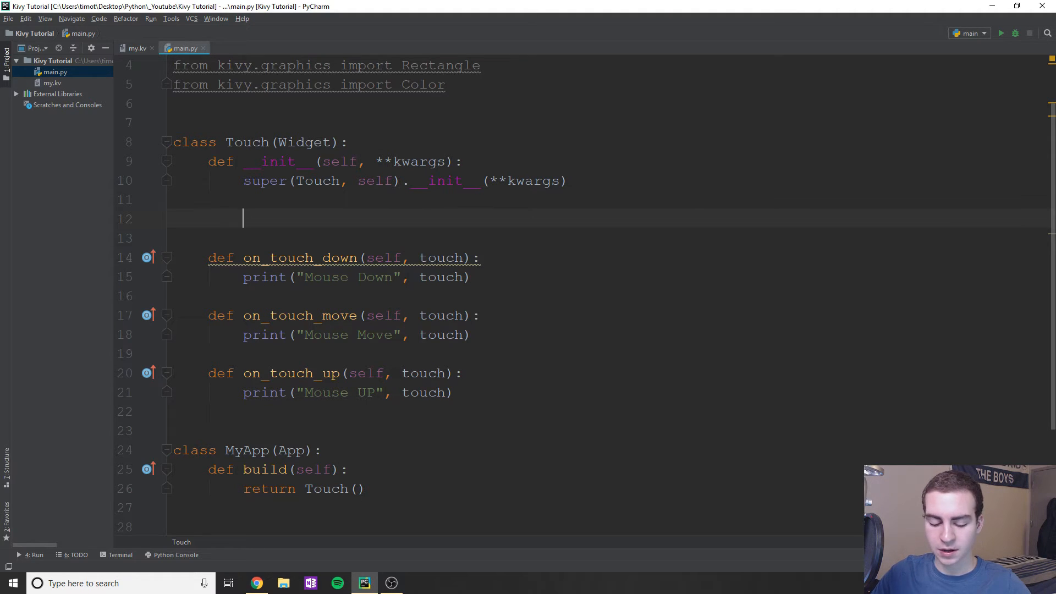
text(with_se)
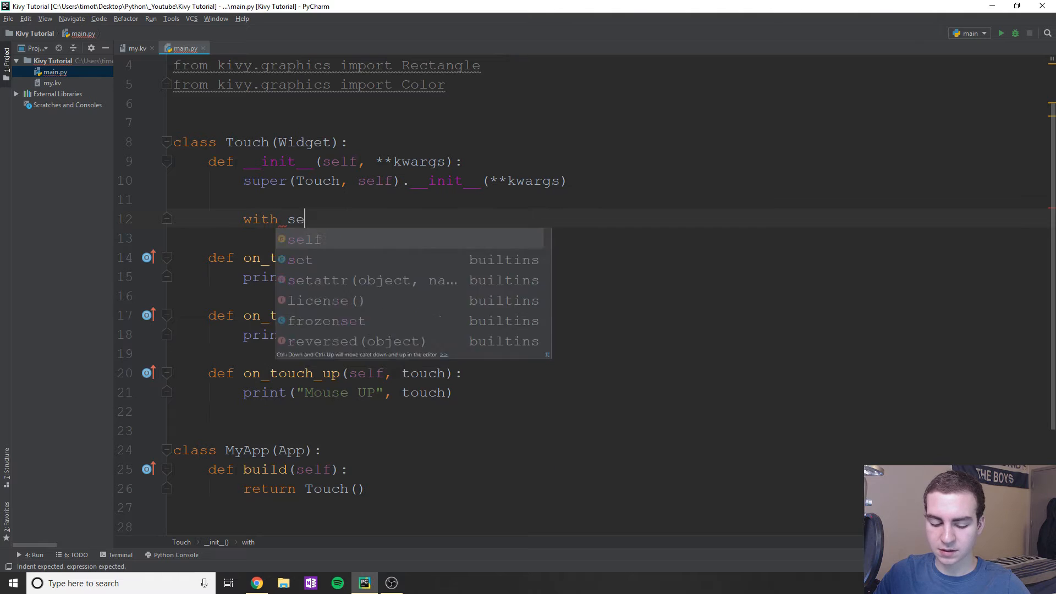
text(lf.canvas)
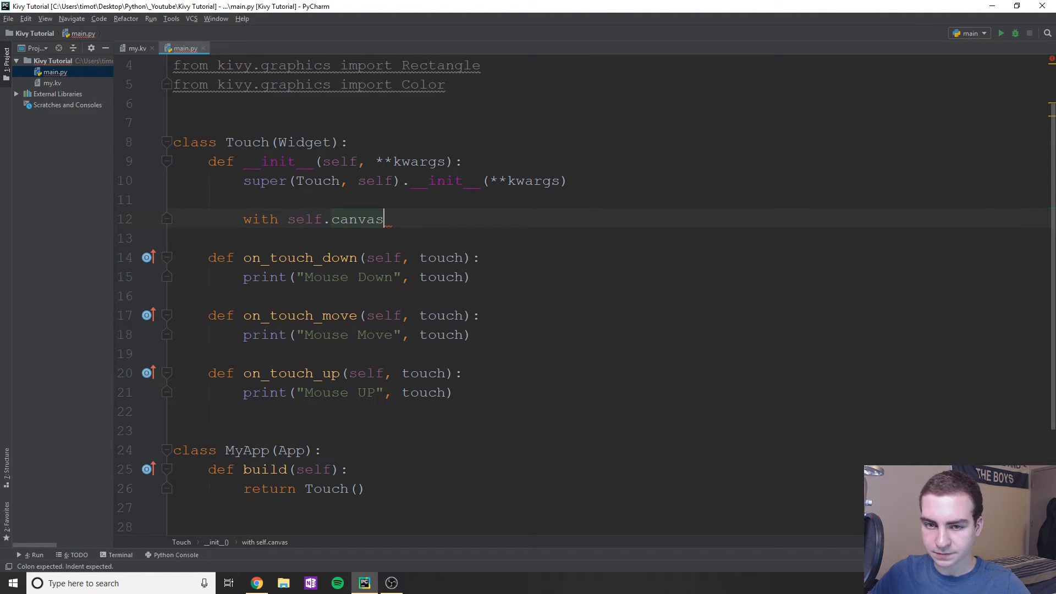
double_click(301, 142)
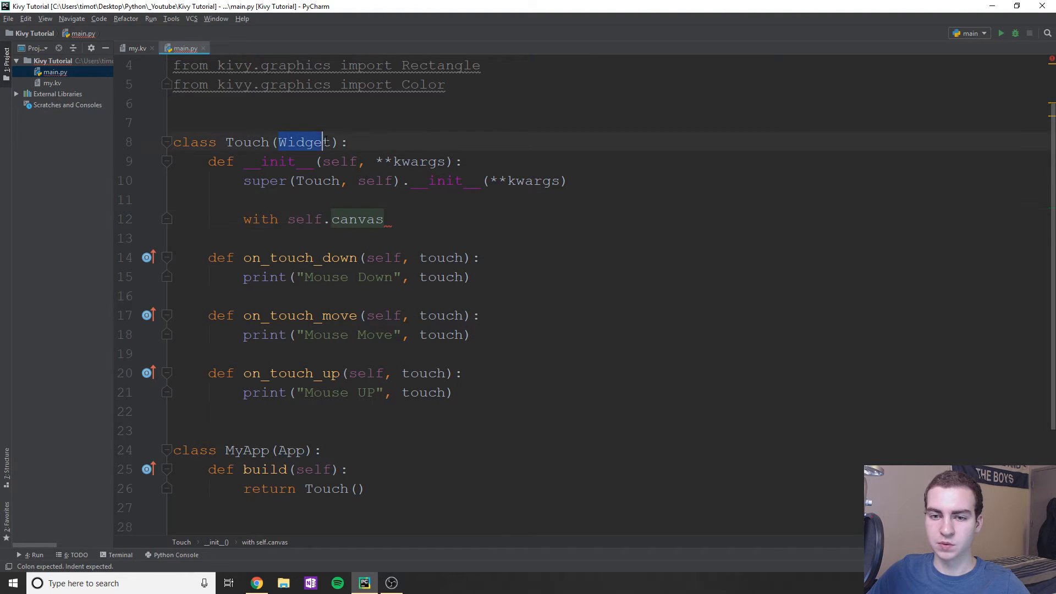
click(390, 219)
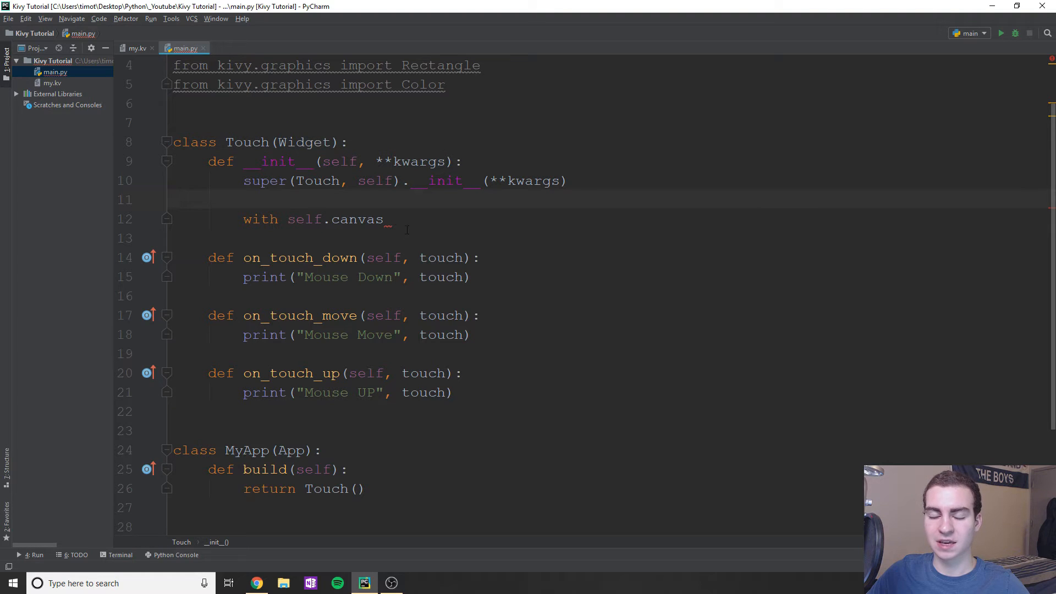
click(384, 219)
text(:)
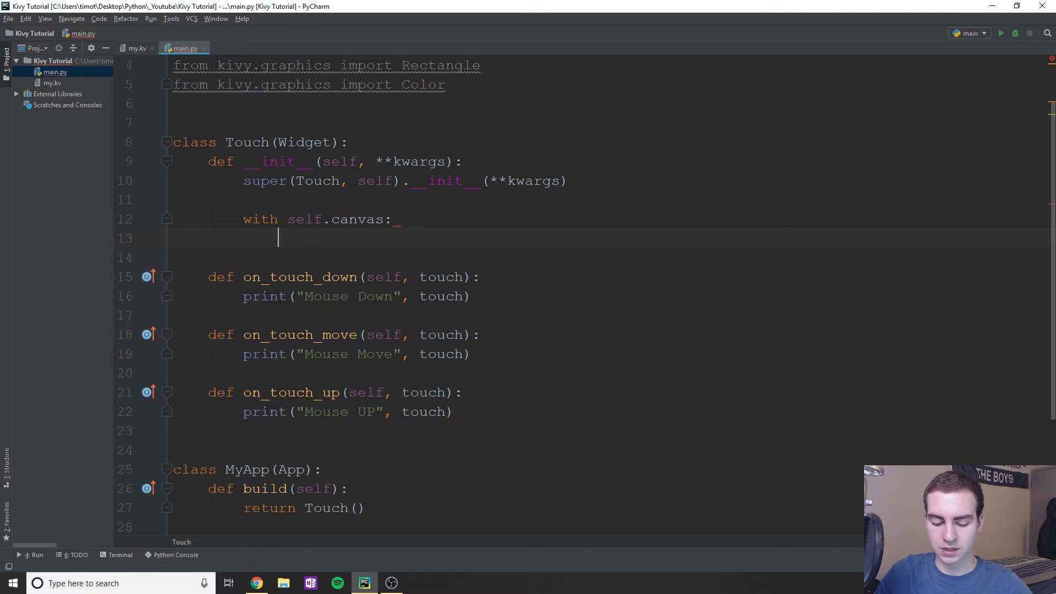
Step: Set self.rect = Rectangle(pos=(0,0), size=(50,50)) inside the canvas block
text(Rectangle)
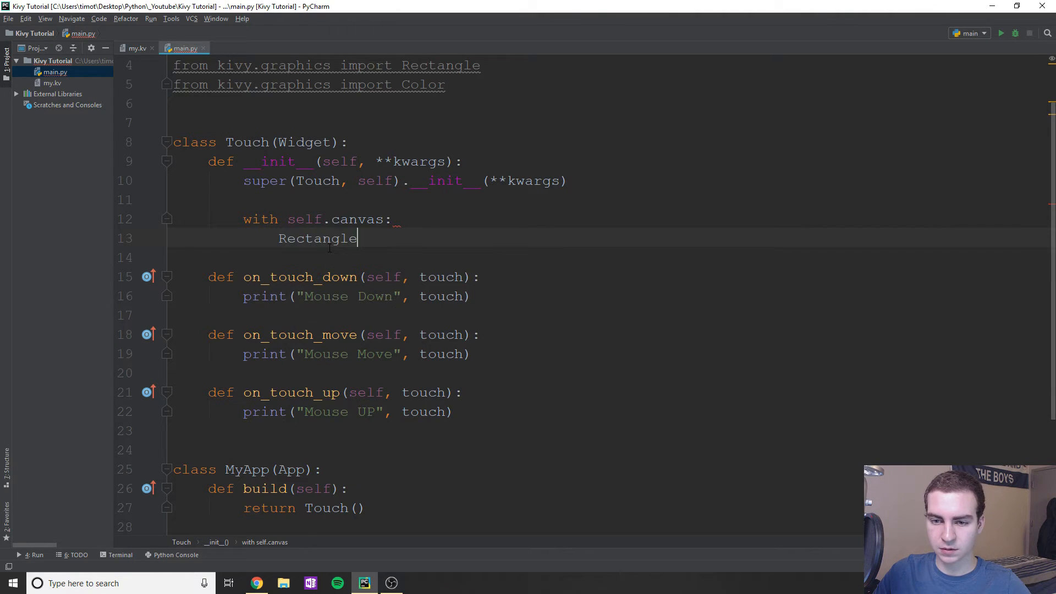
text(self.rect =)
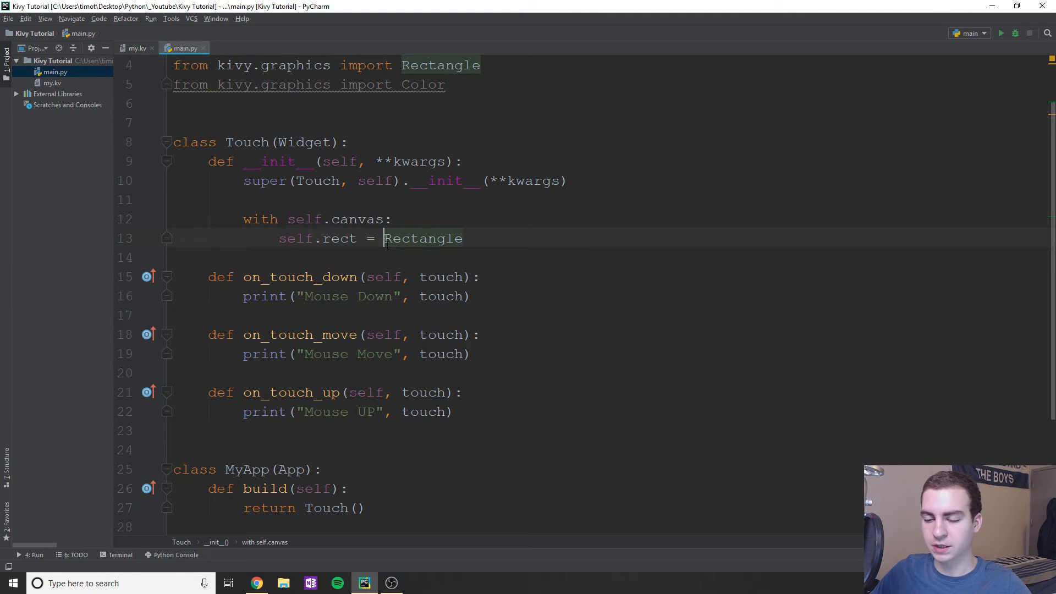
text(())
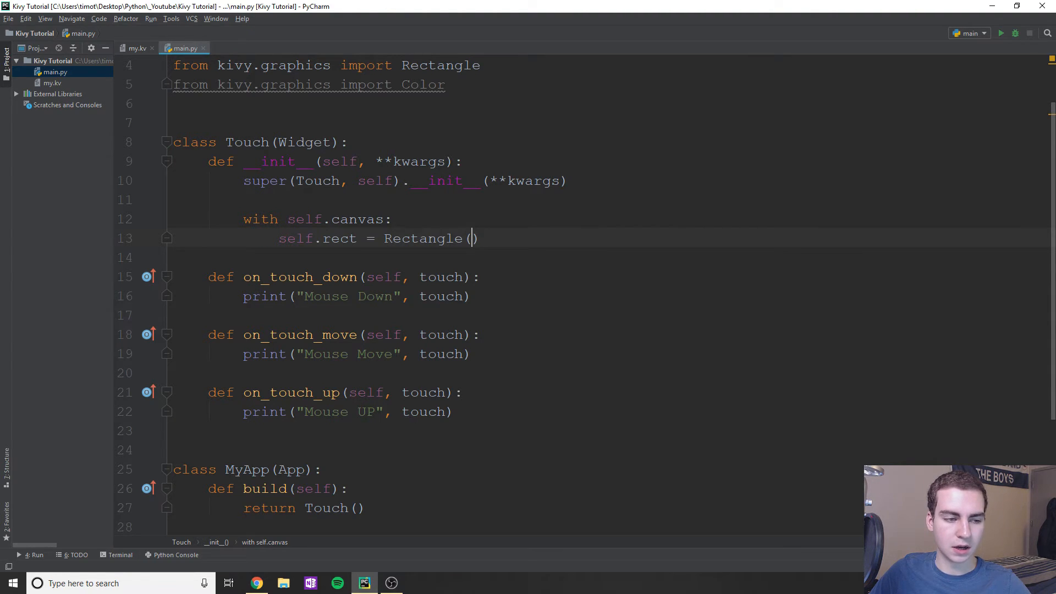
text(pos)
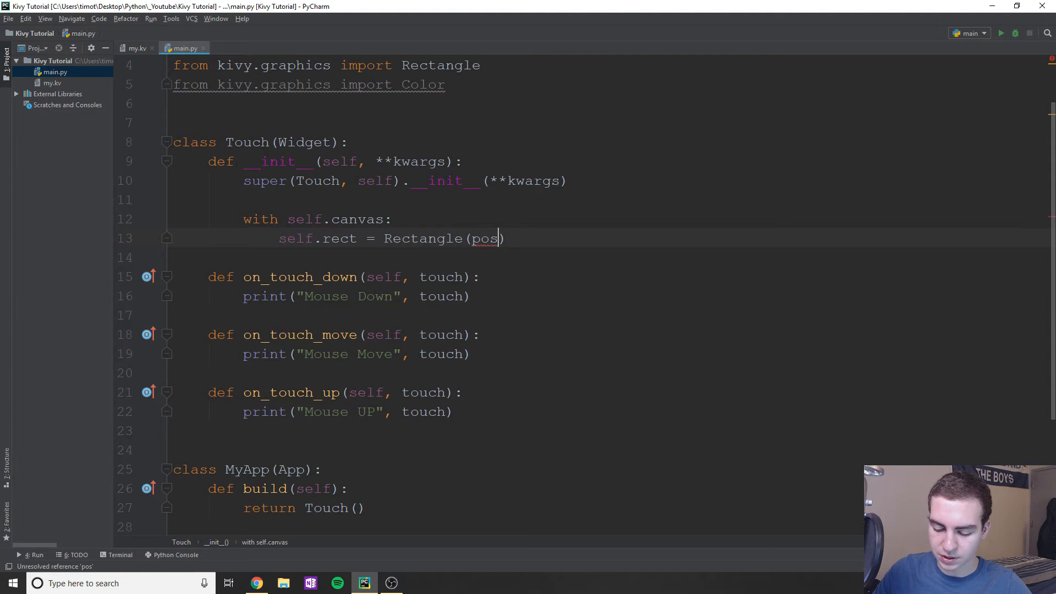
text(=(), size=*()))
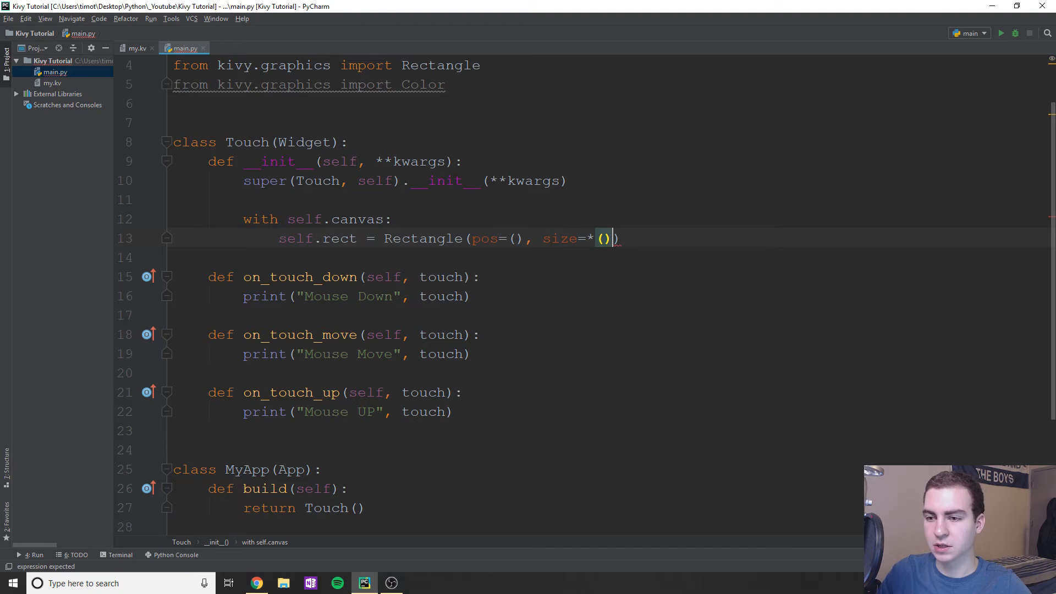
text(50,5)
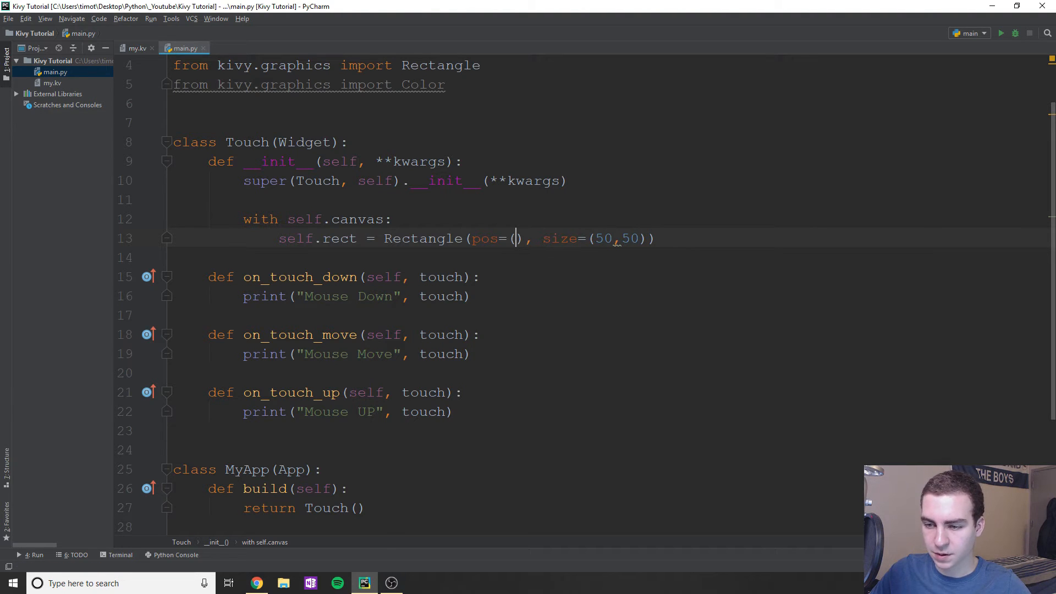
text(0,0)
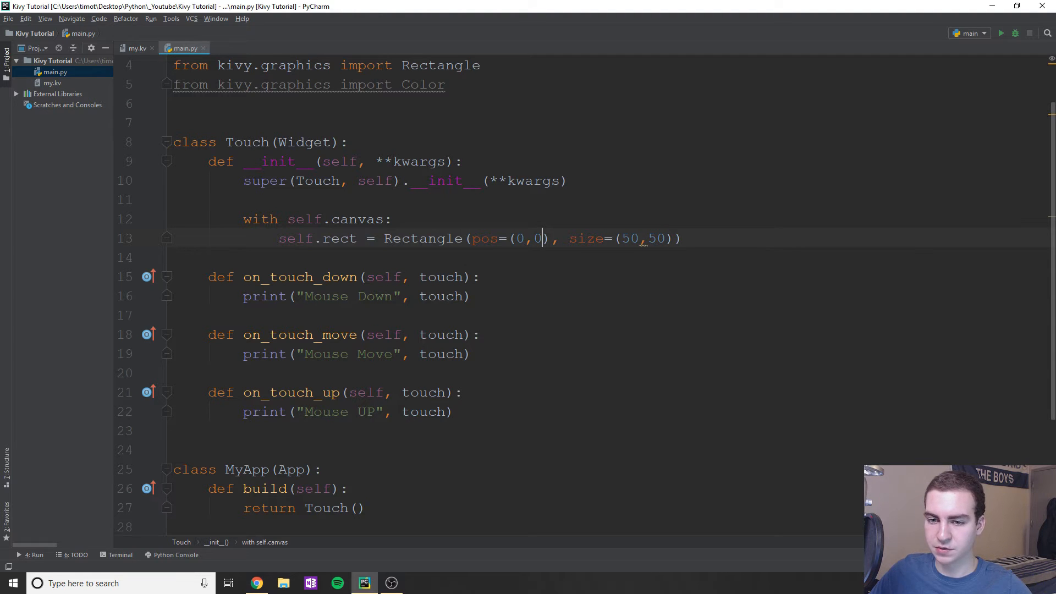
scroll(down, 3)
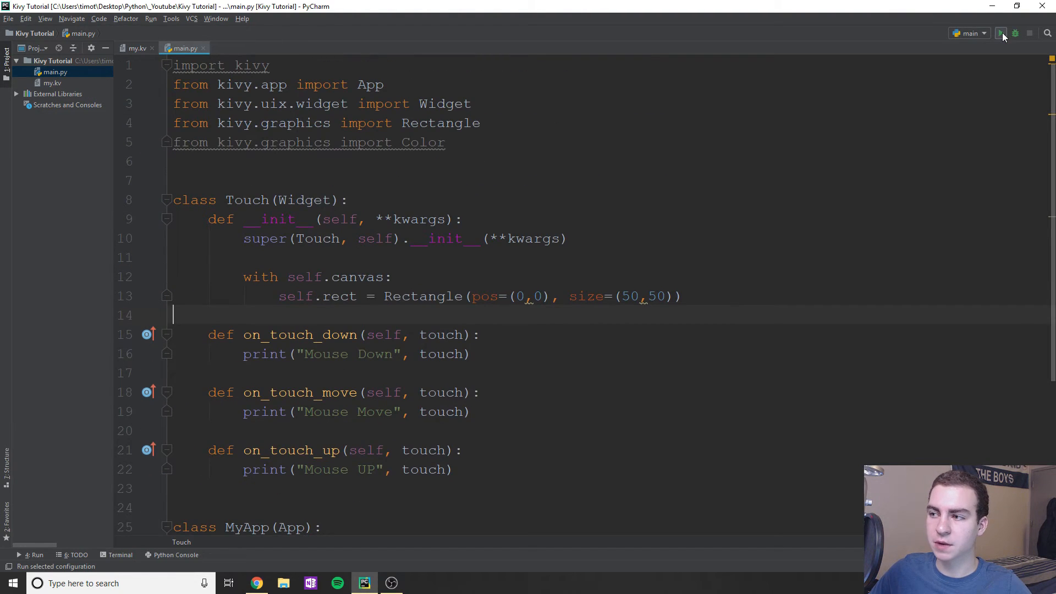
click(1001, 33)
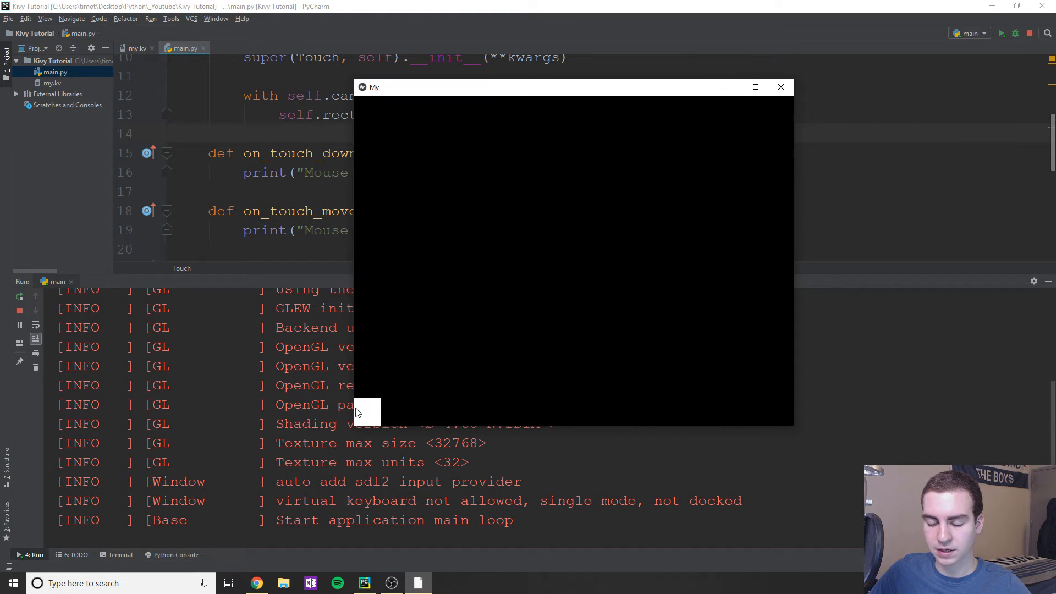
mouse_move(397, 427)
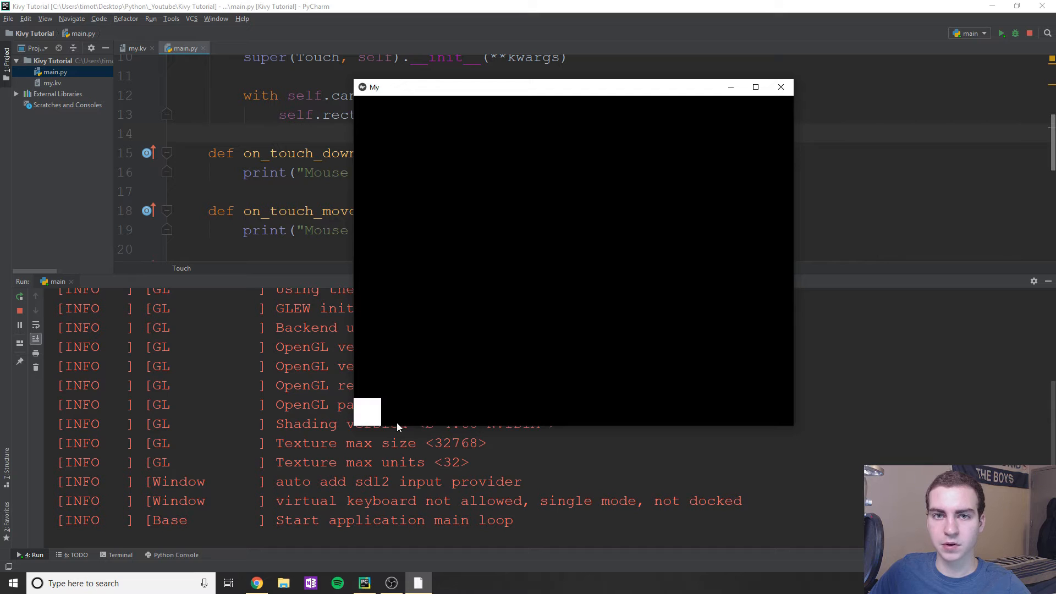
click(782, 86)
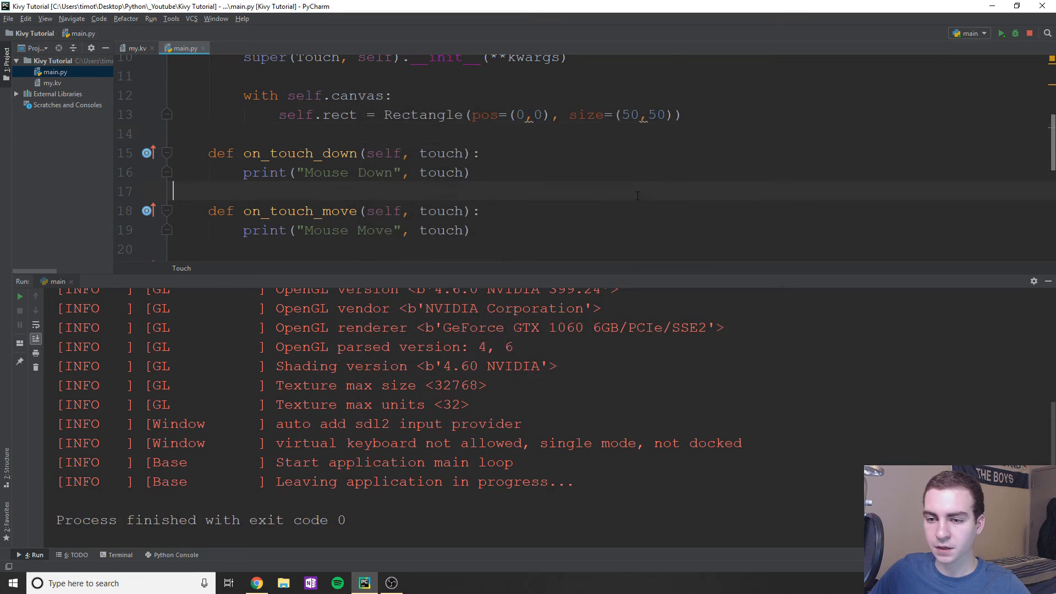
scroll(up, 3)
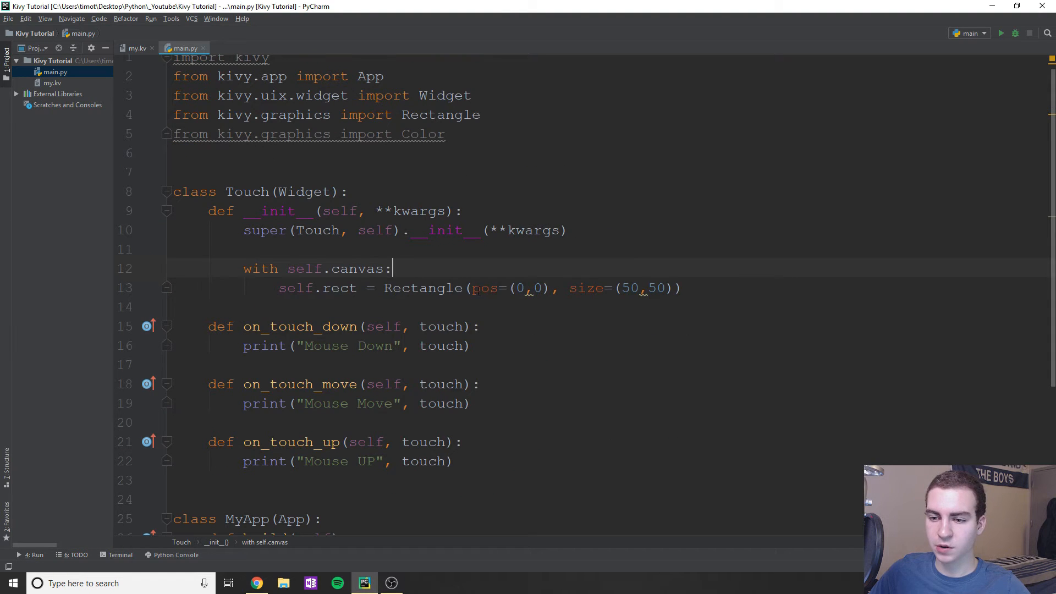
Step: Add Color(1, 0, 0, .5, mode='rgba') on a new line above the Rectangle
double_click(486, 288)
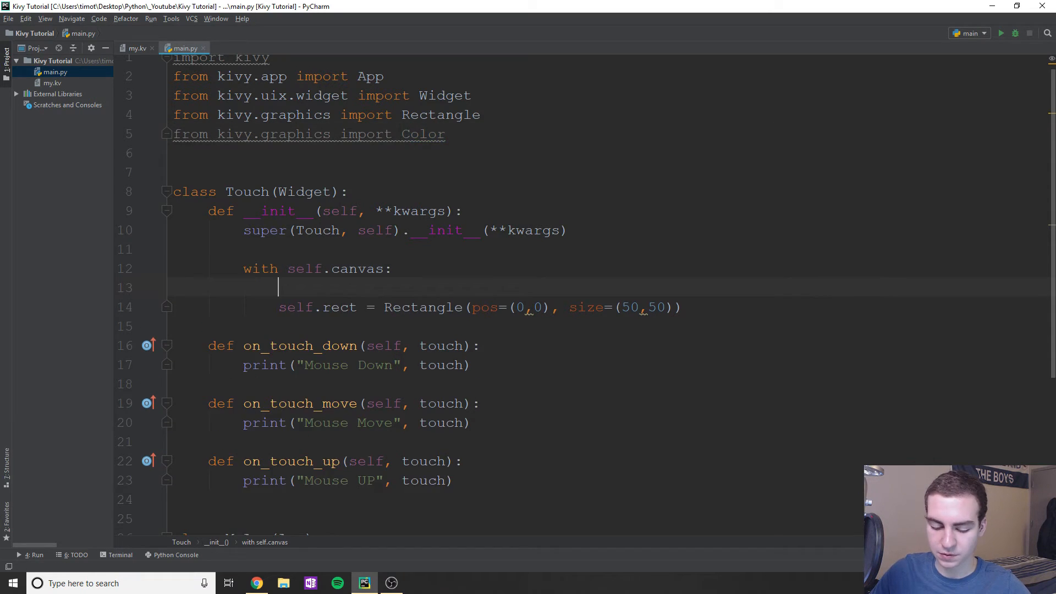
text(Color())
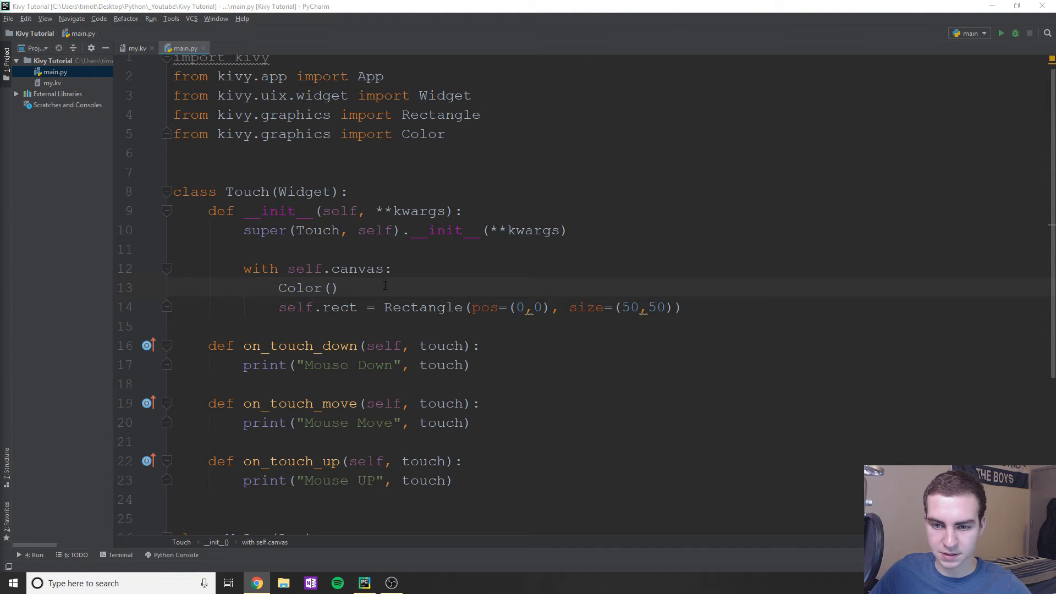
text(1, 0, 0, .5, mode='rgba')
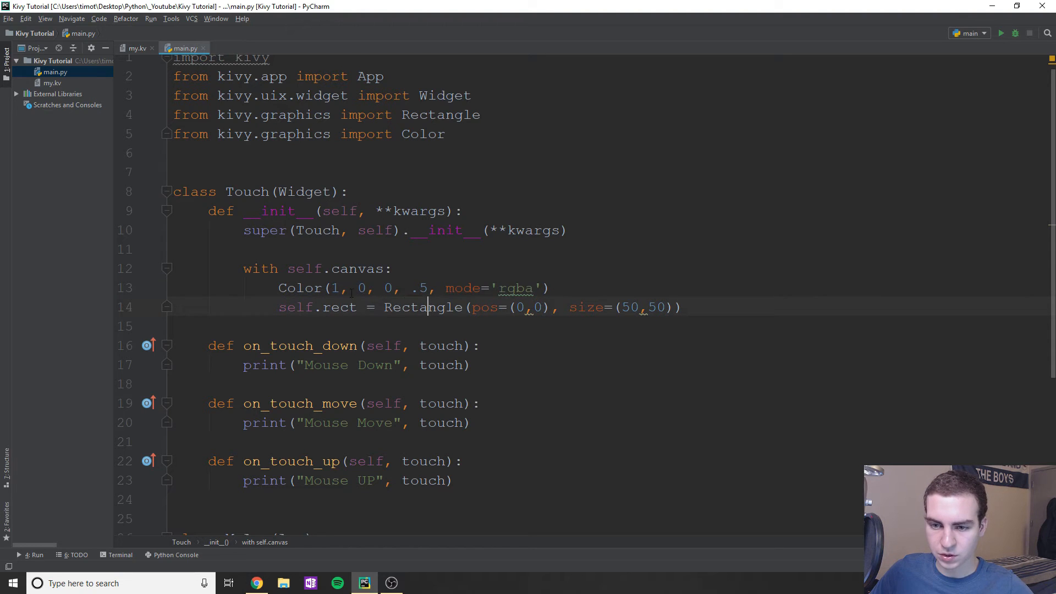
double_click(386, 287)
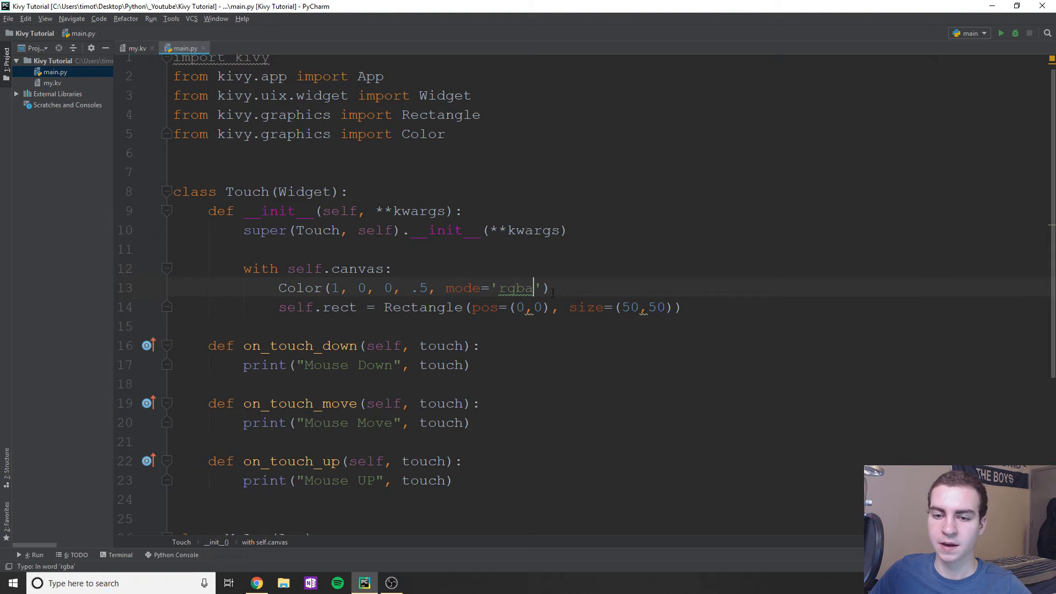
scroll(down, 3)
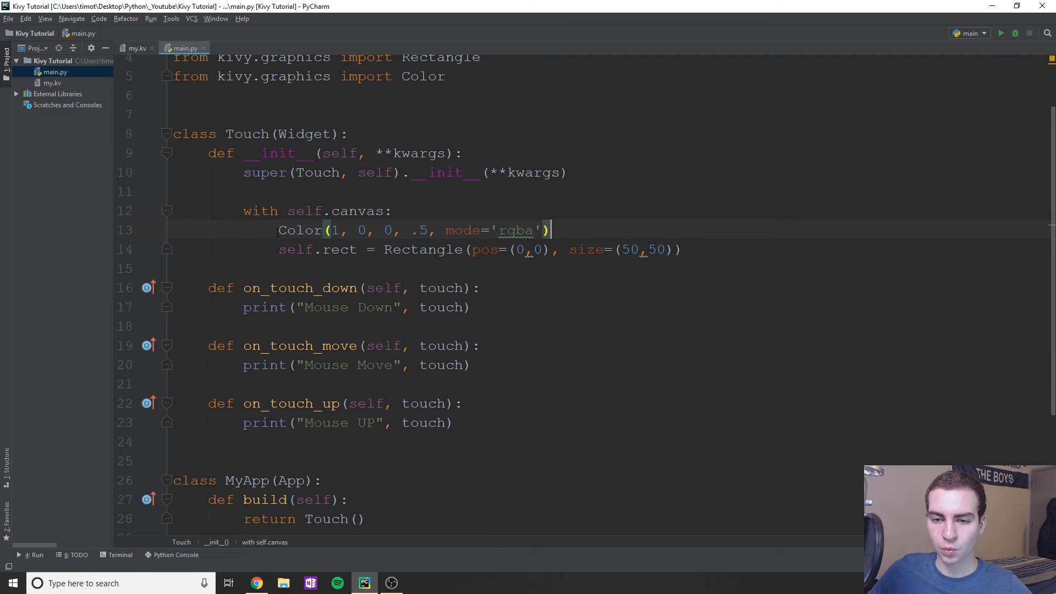
triple_click(413, 230)
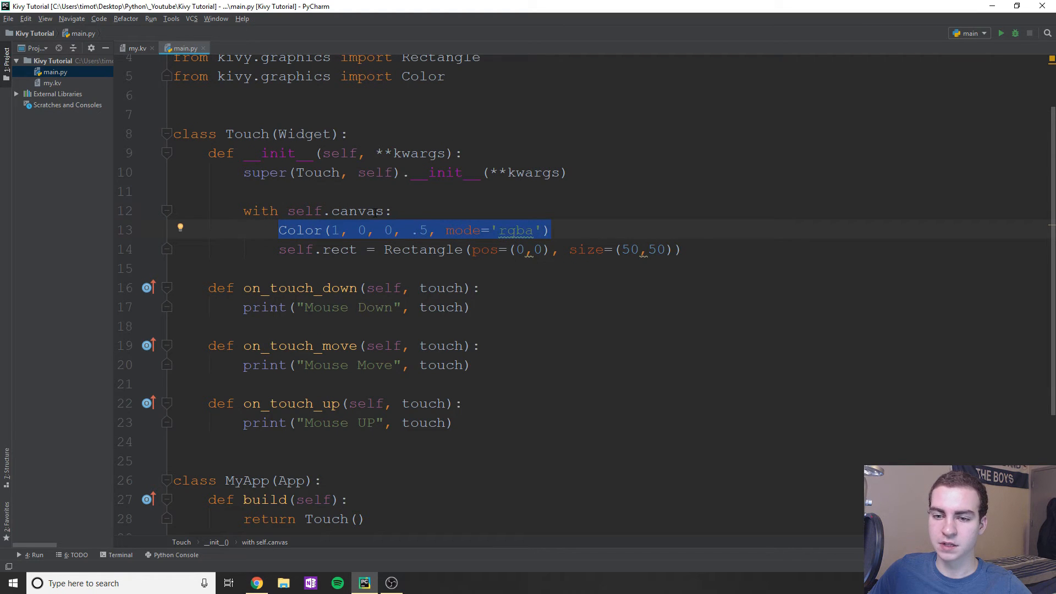
click(388, 250)
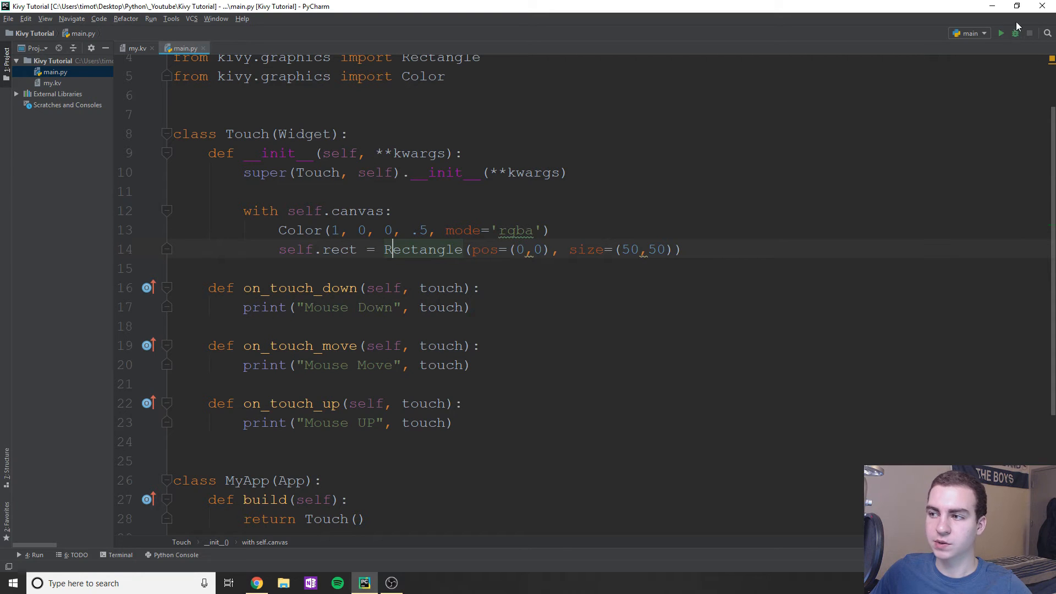
Step: Run the app to see the red square, then close it and return to the editor
click(1001, 33)
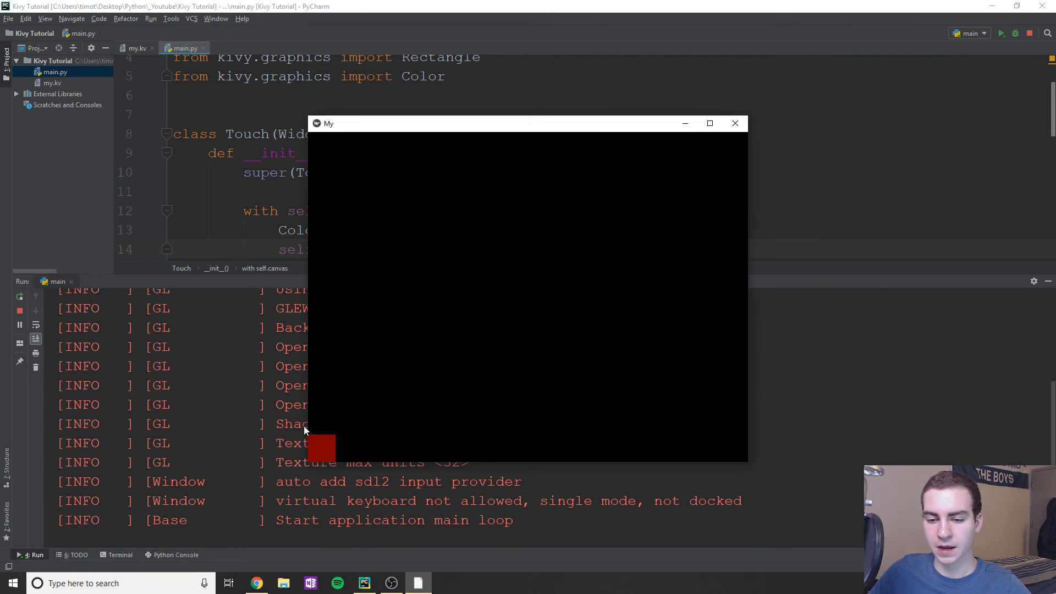
mouse_move(710, 123)
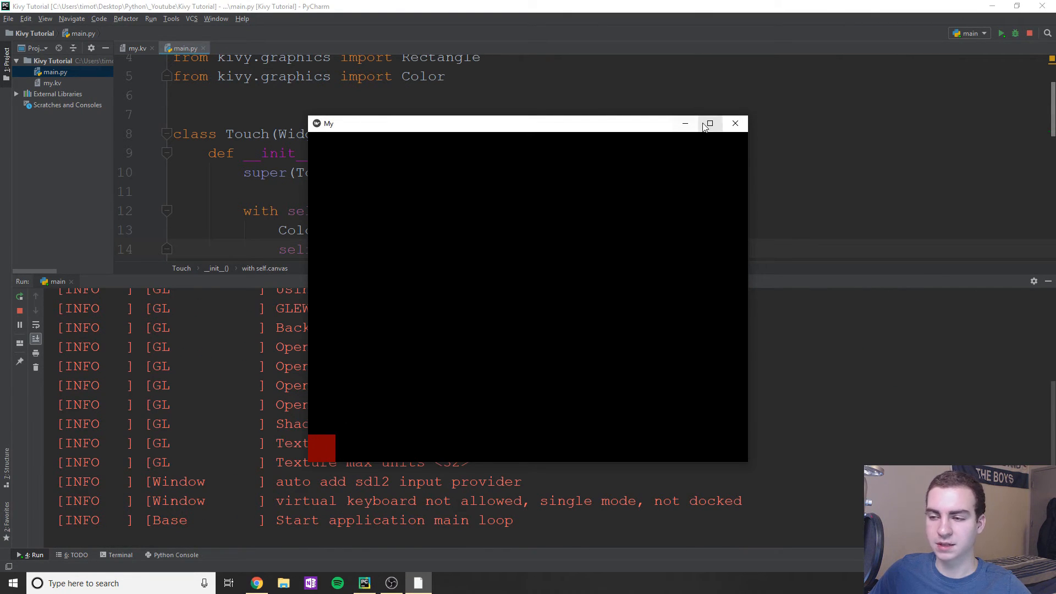
click(735, 124)
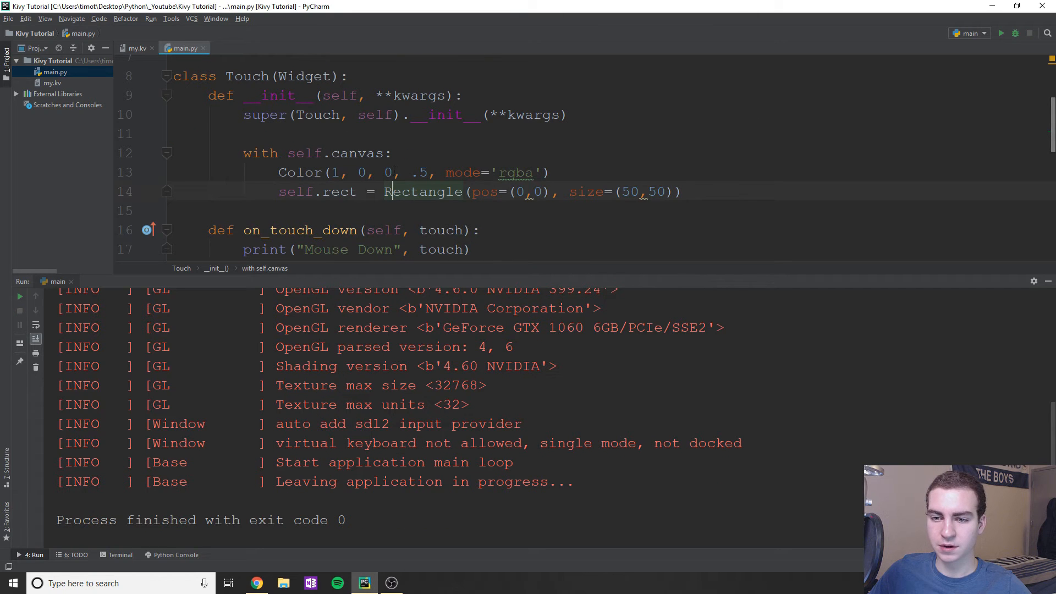
click(390, 173)
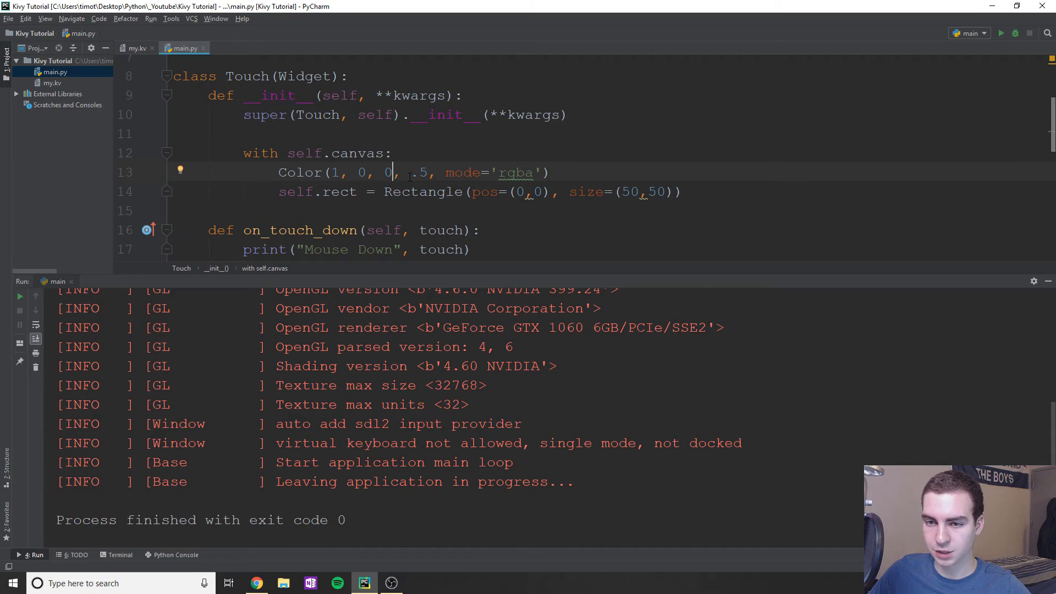
scroll(down, 3)
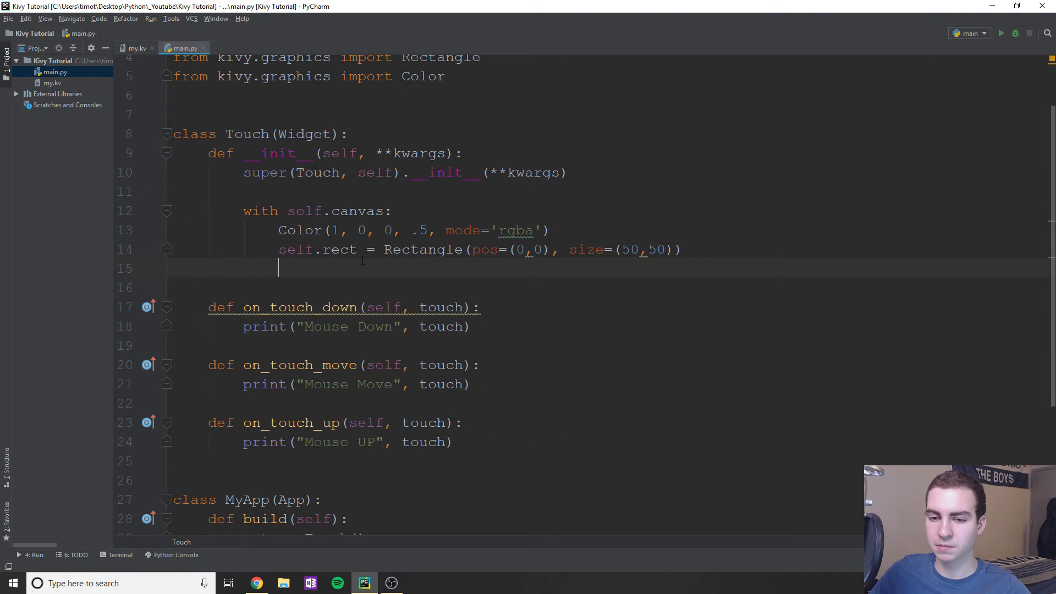
Step: Add a yellow Color(1, 1, 0, .5, mode='rgba') and a Rectangle at pos (200, 300), size (100, 50)
click(413, 230)
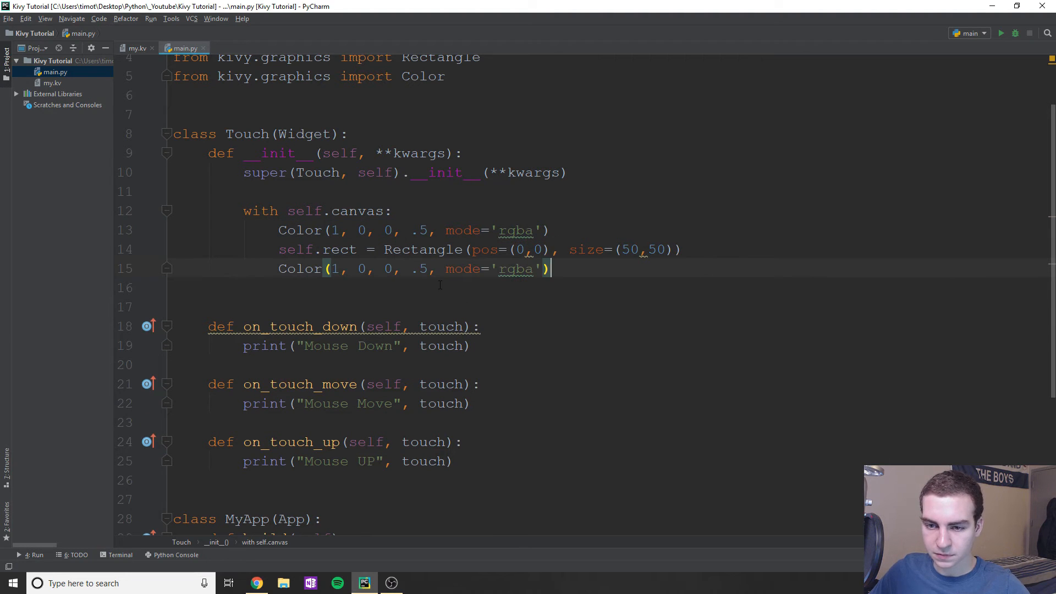
text(1)
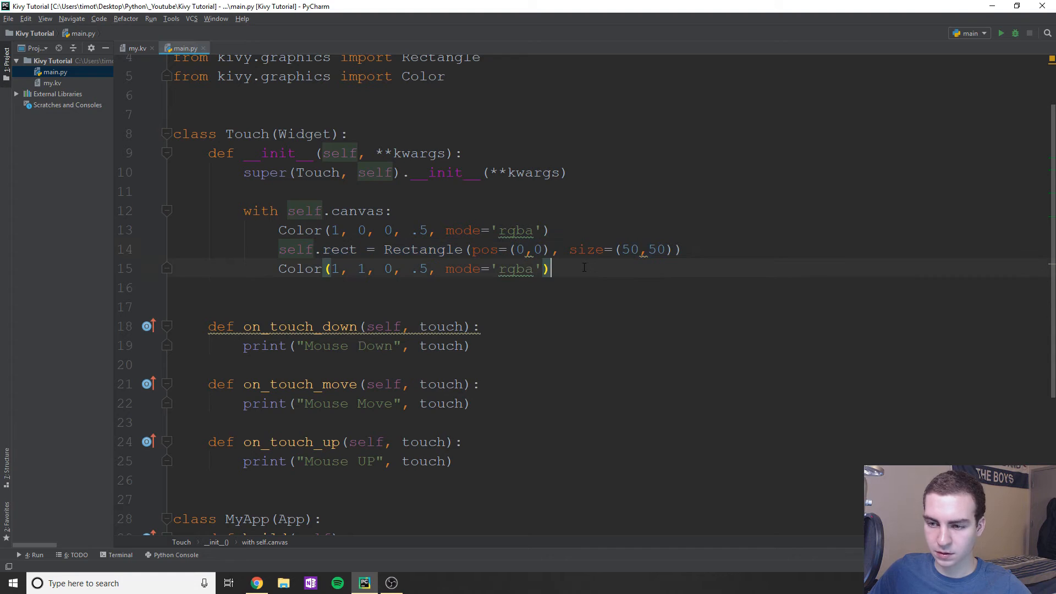
text(self.rect = Rectangle(pos=(0, 0), size=(50, 50)))
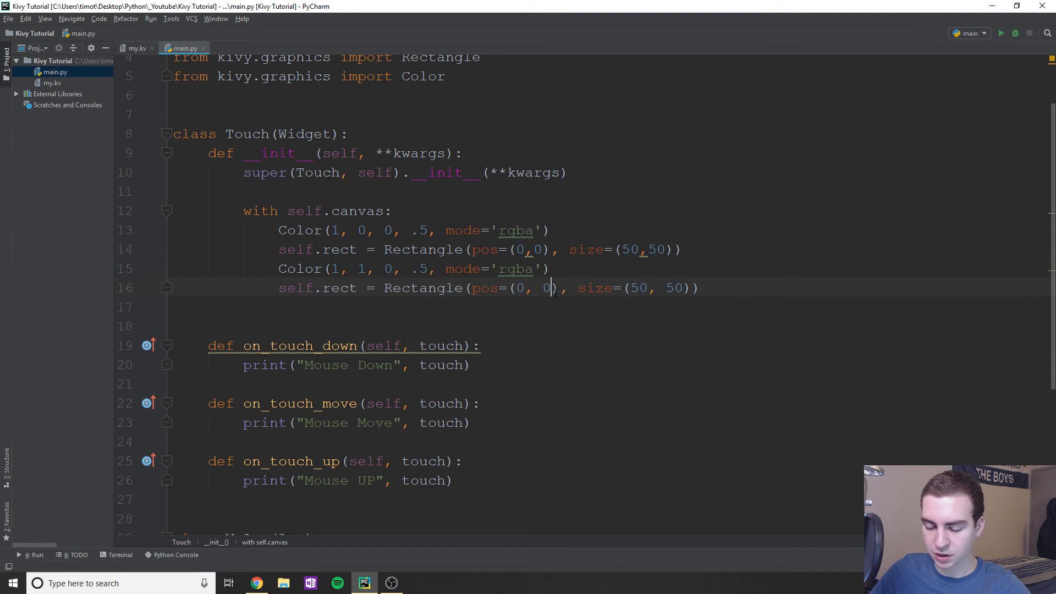
text(300)
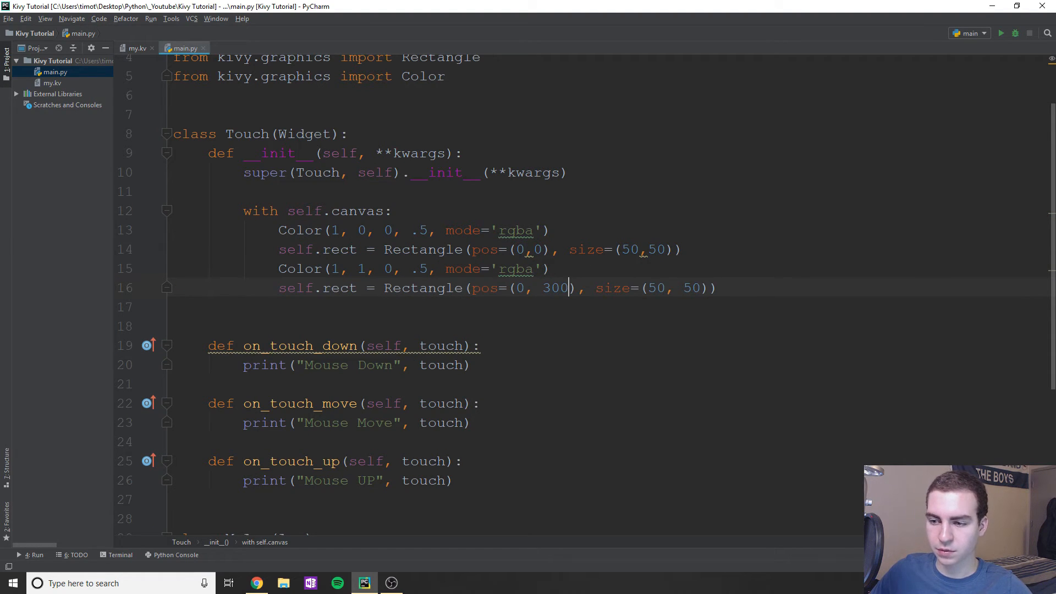
text(200)
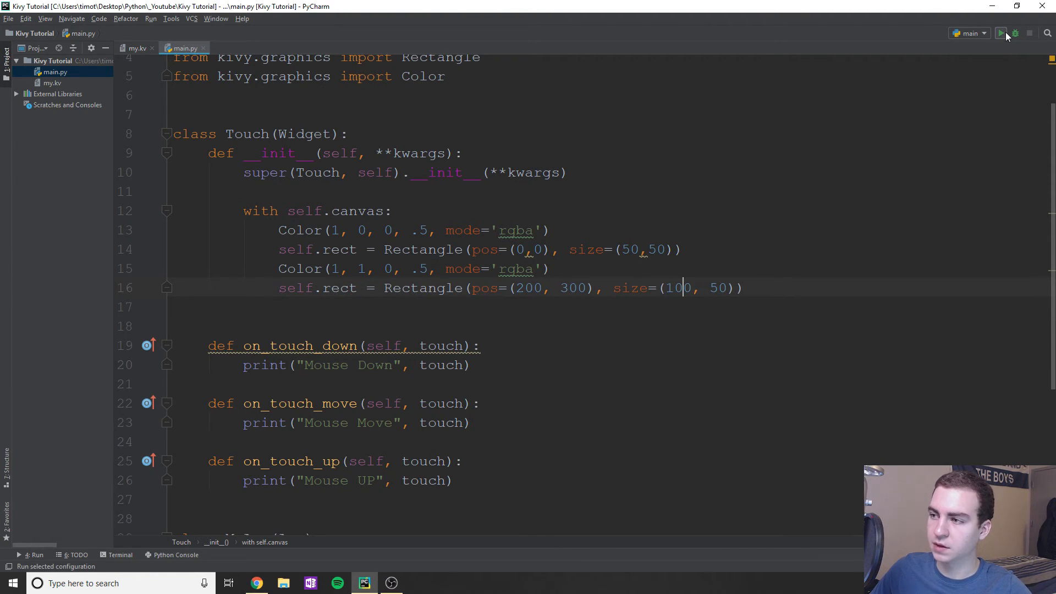
click(1002, 33)
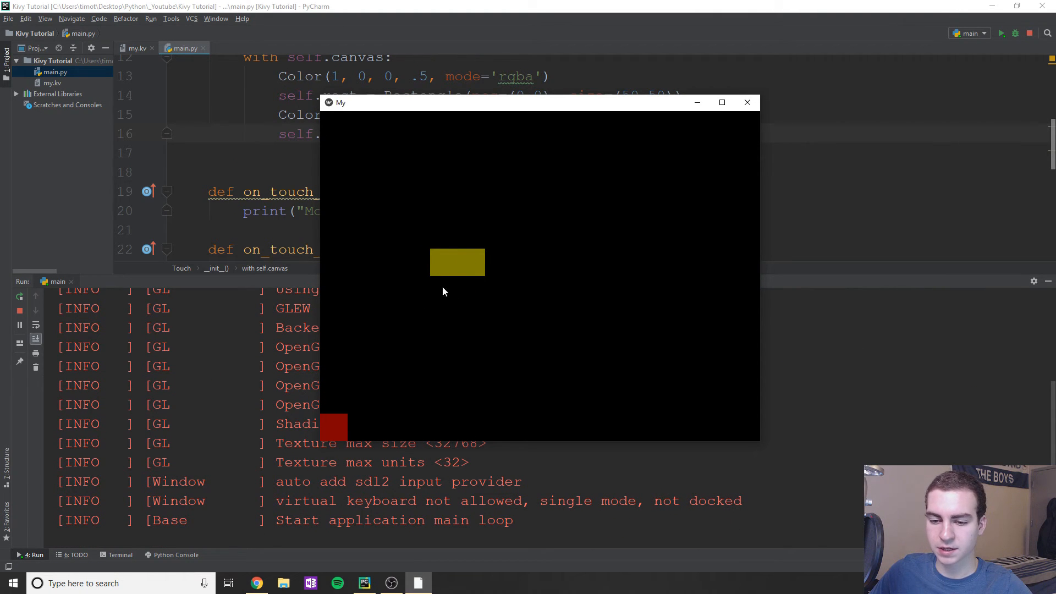
mouse_move(420, 281)
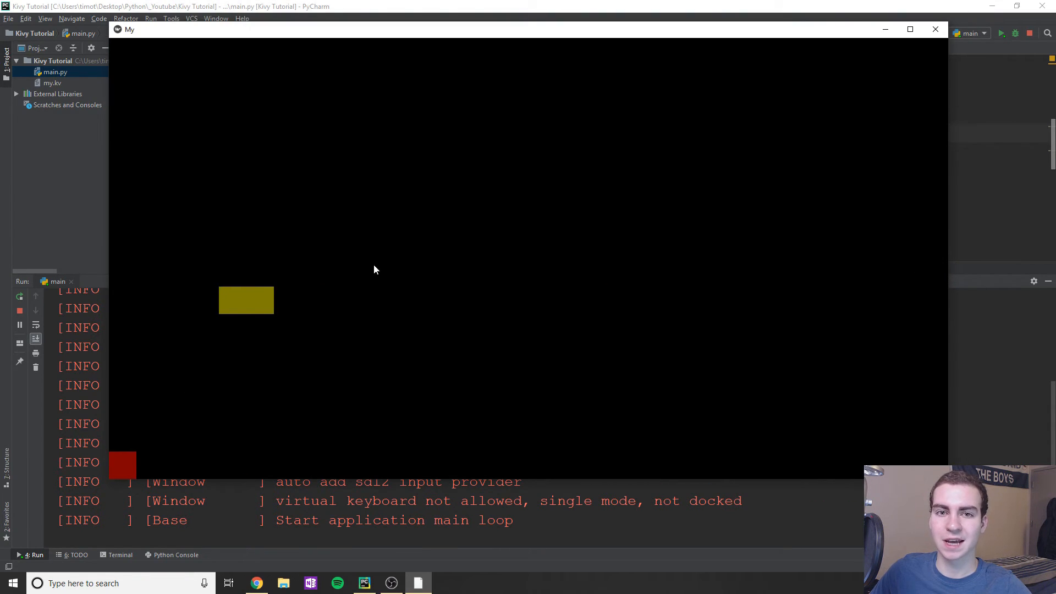
mouse_move(452, 271)
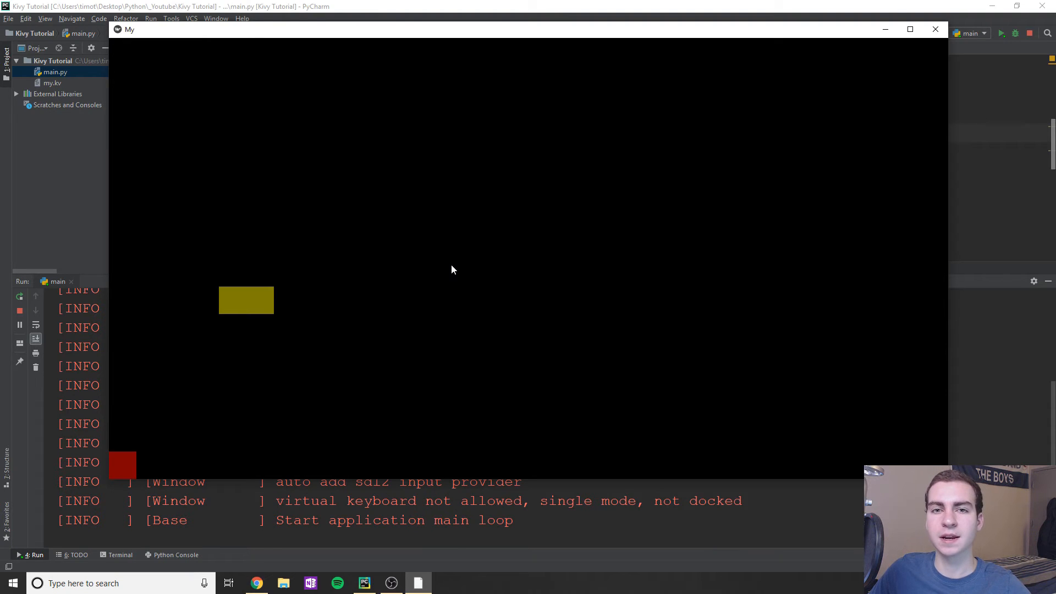
mouse_move(773, 146)
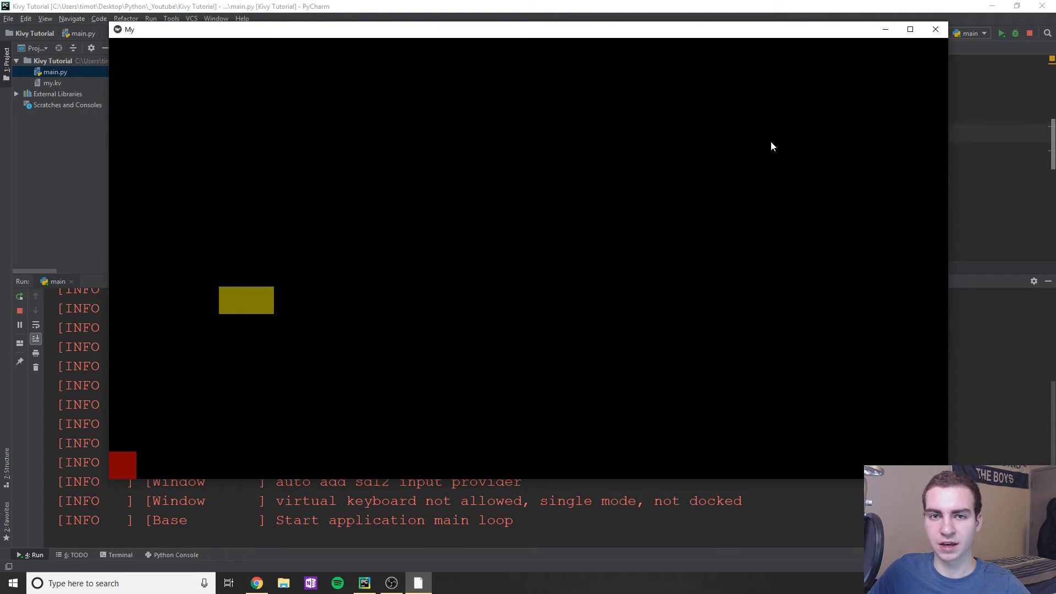
click(935, 29)
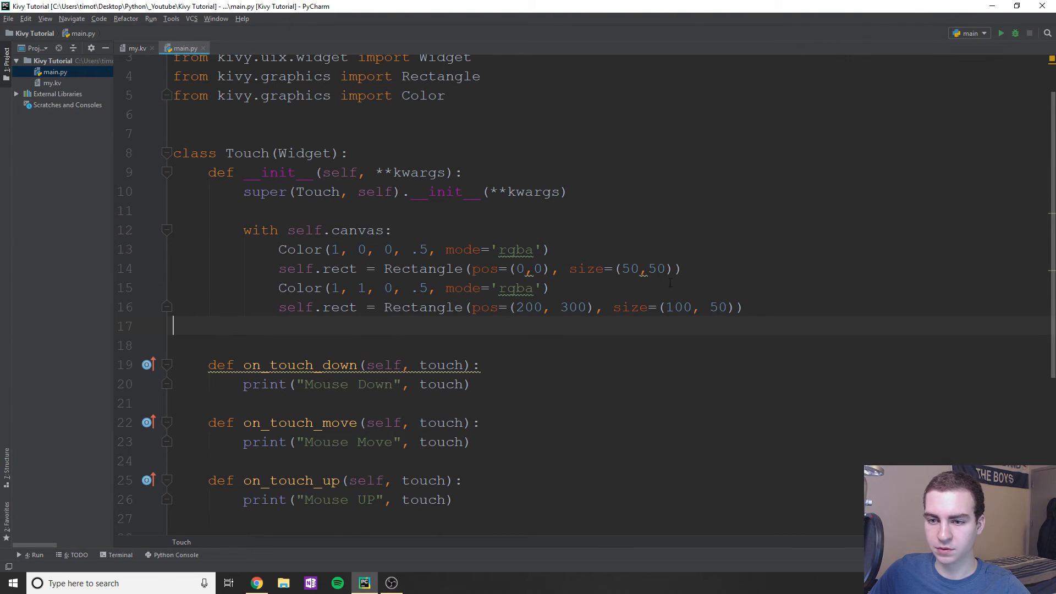
Step: Delete the on_touch_up handler and the yellow colour with its second rectangle
click(740, 307)
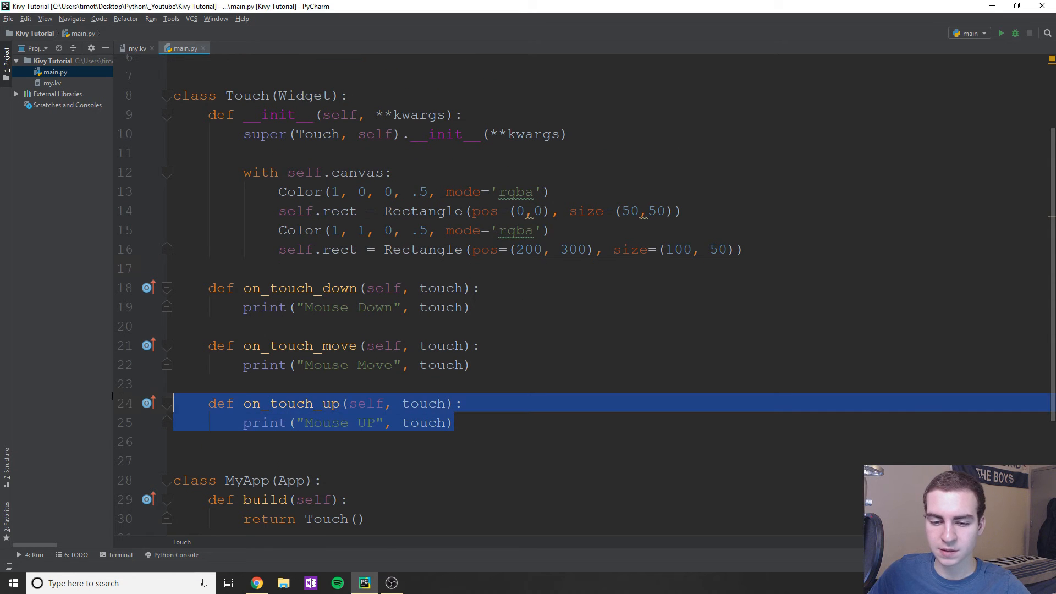
key(Delete)
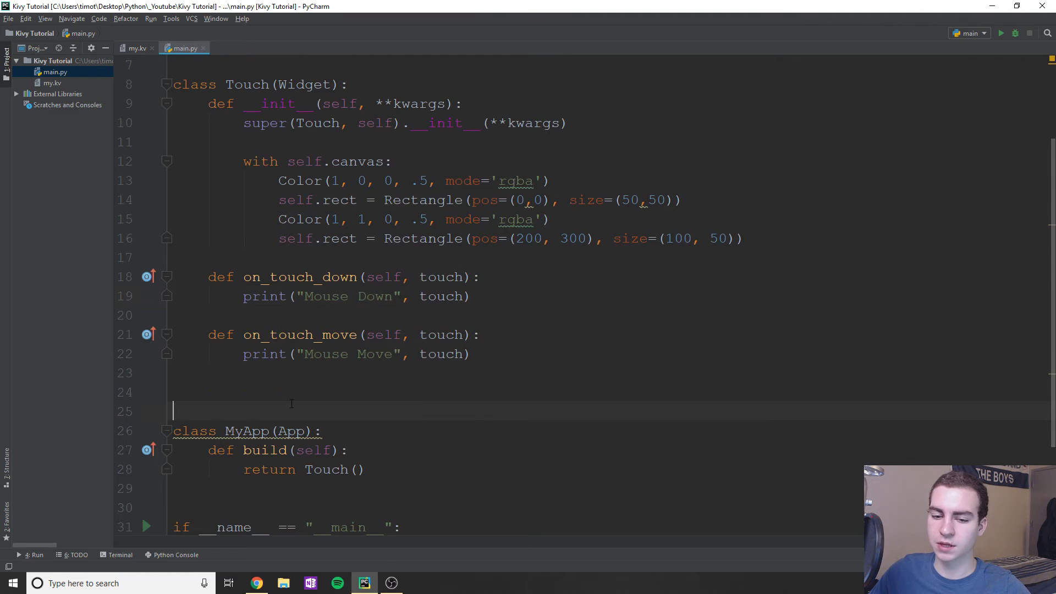
scroll(up, 3)
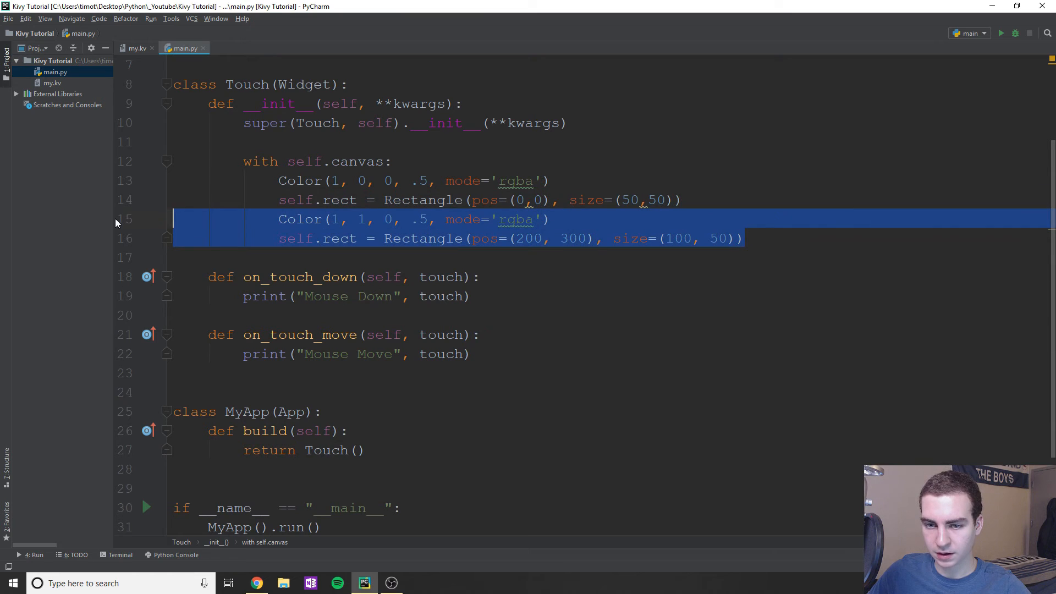
key(Delete)
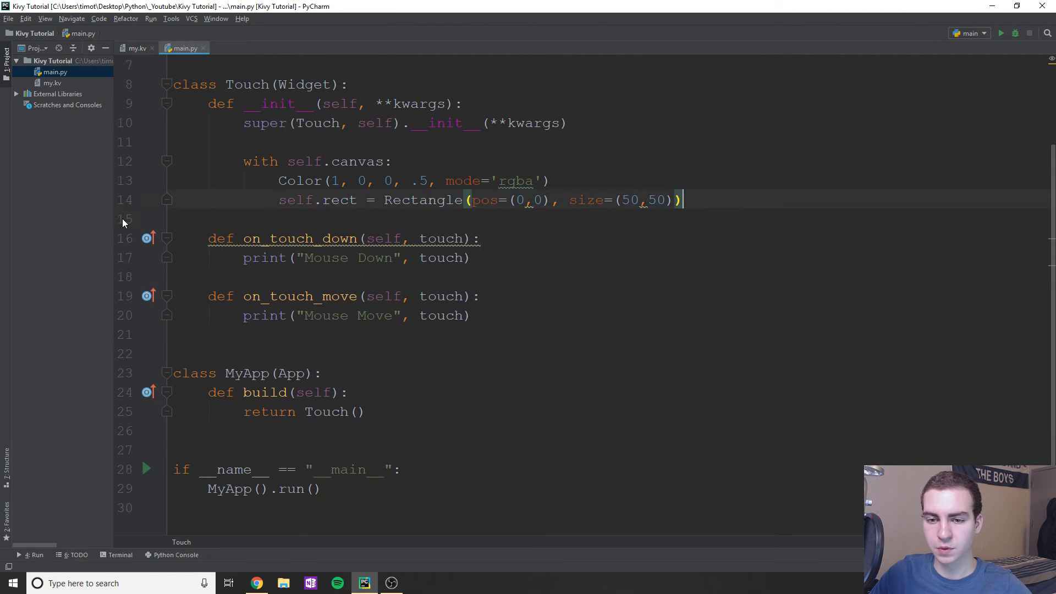
Step: Set self.rect.pos = touch.pos in both on_touch_down and on_touch_move
text(self.rect.)
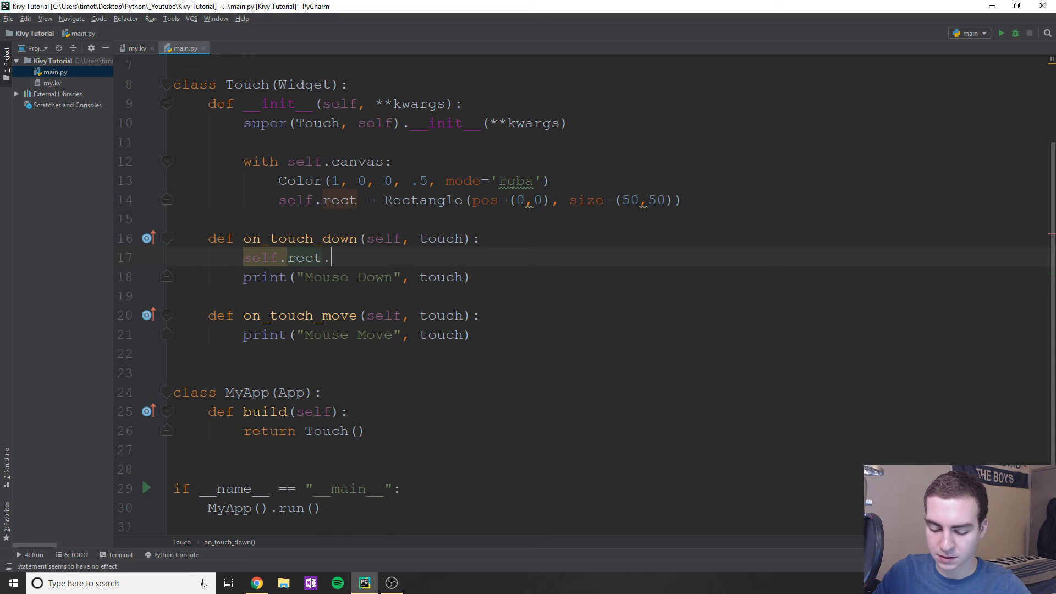
text(pos =)
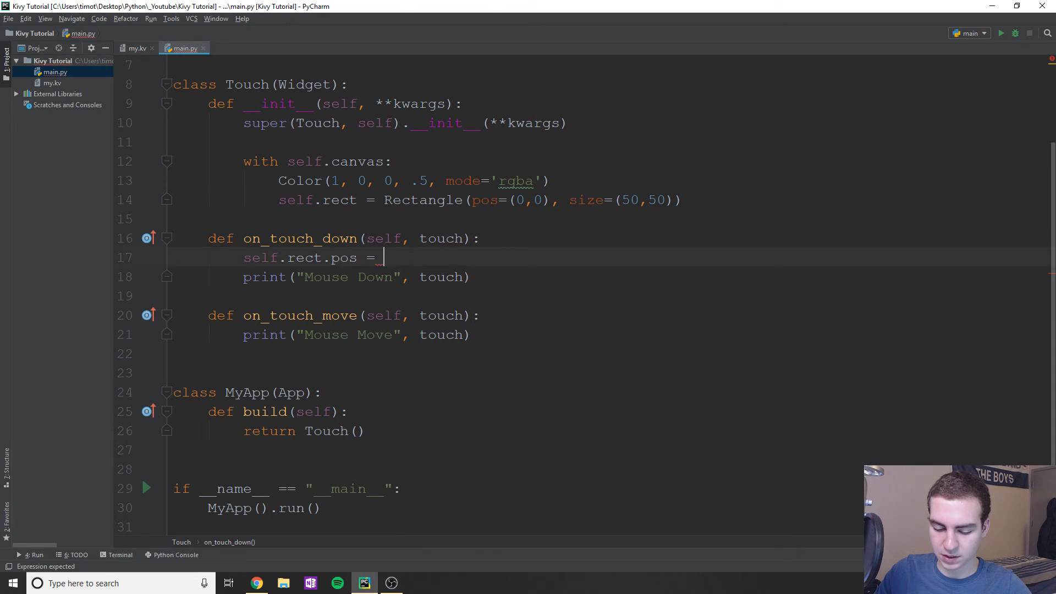
text(touch.pos)
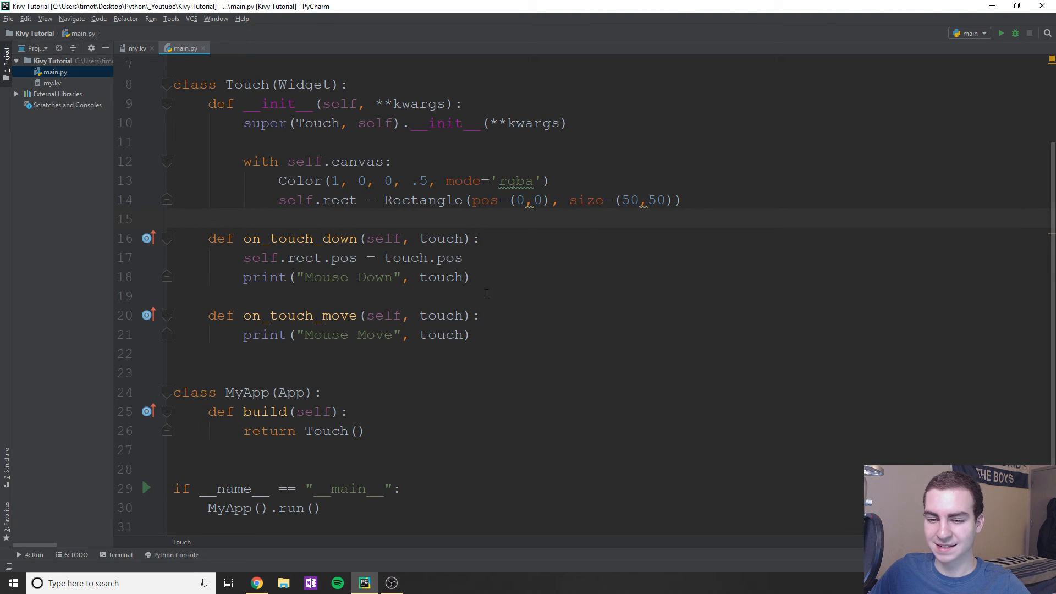
mouse_move(484, 193)
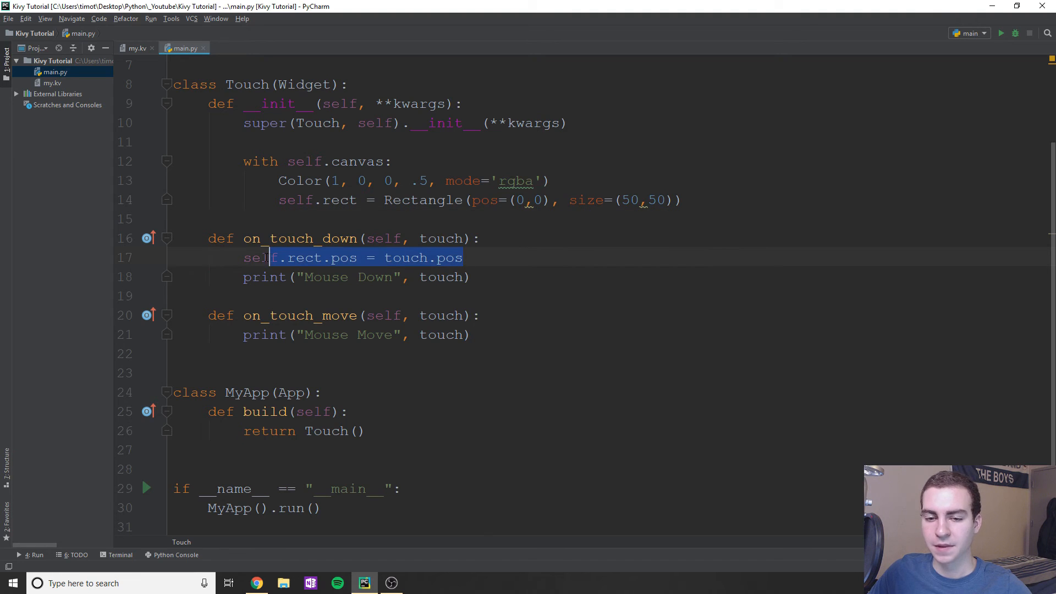
click(479, 316)
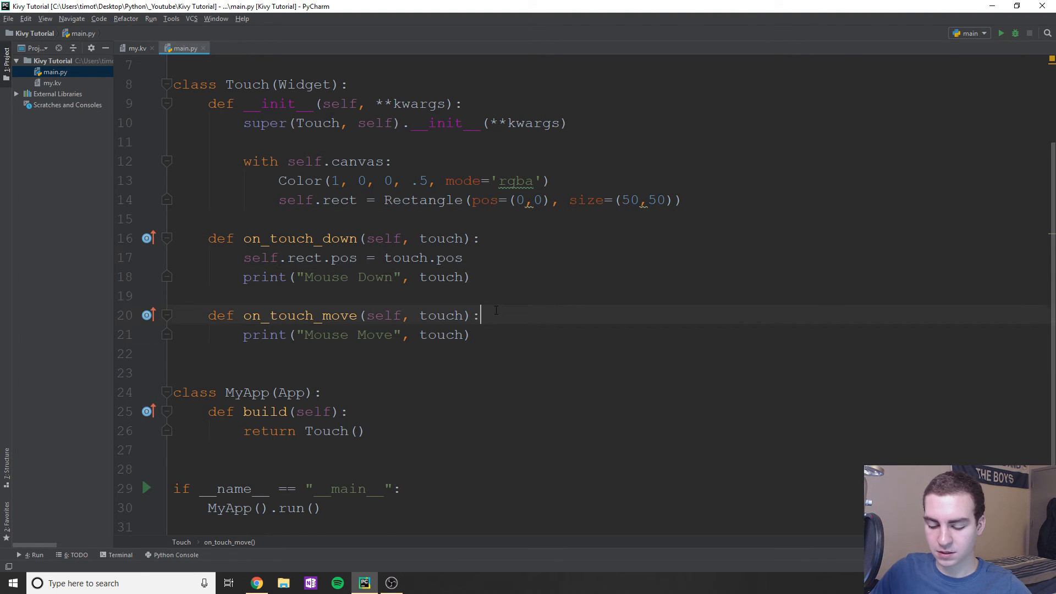
text(self.rect.pos = touch.pos)
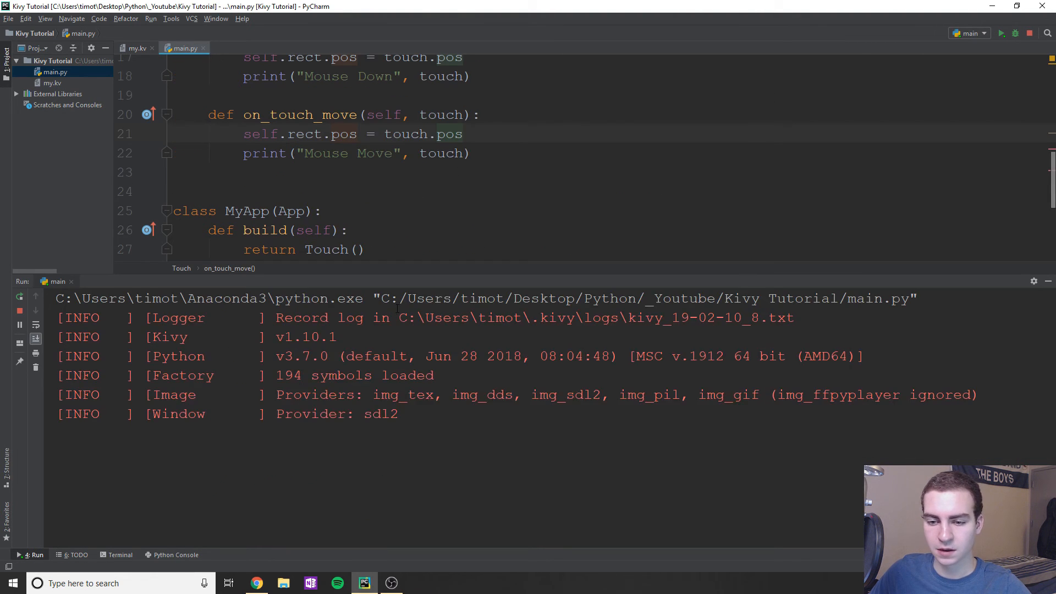
Step: Run the app, drag the red square around with the mouse, then close the window
click(1002, 33)
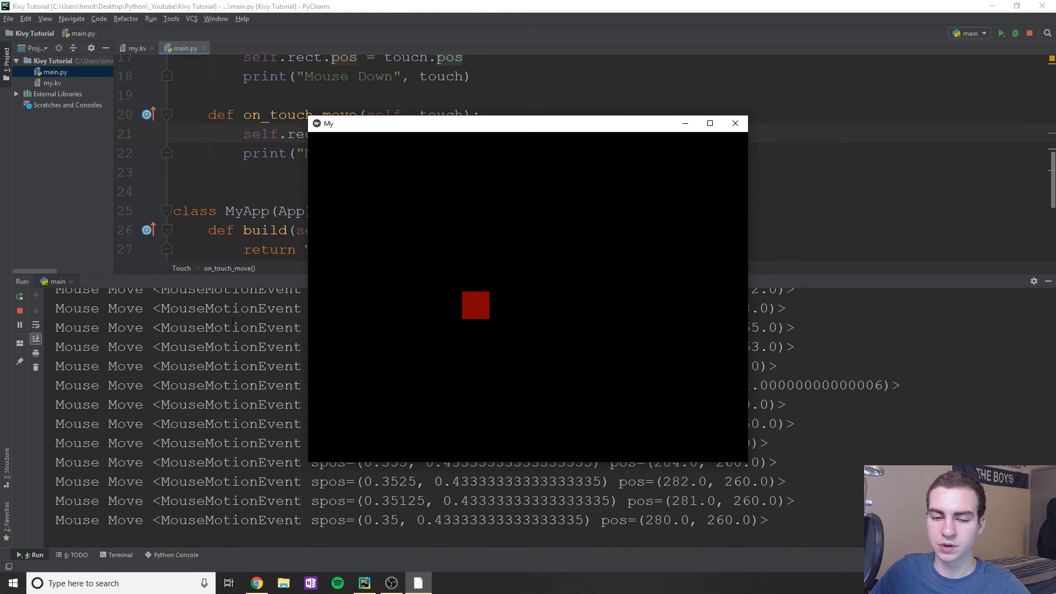
mouse_move(602, 182)
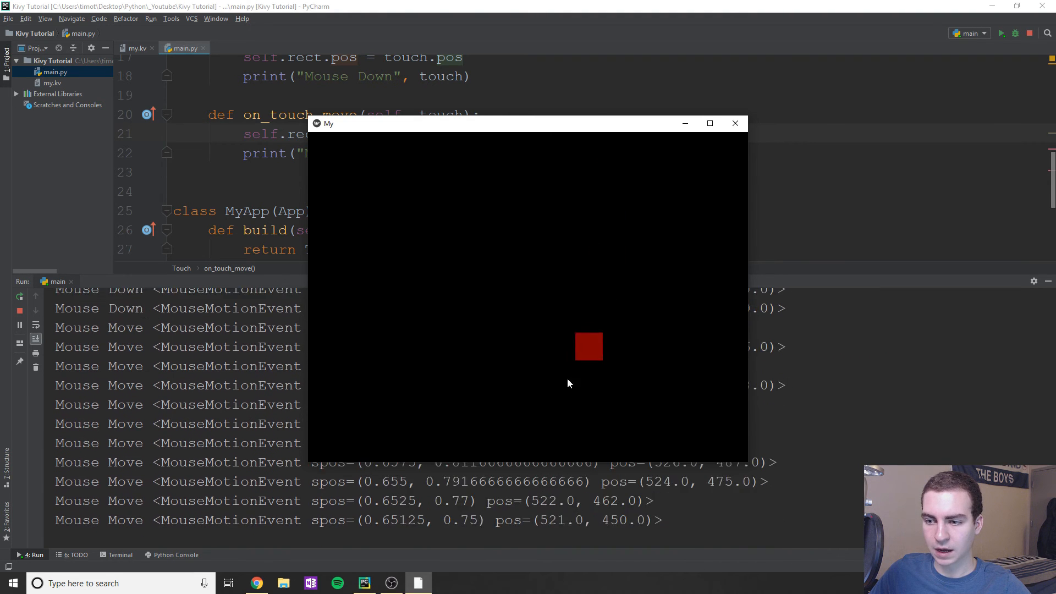
click(735, 123)
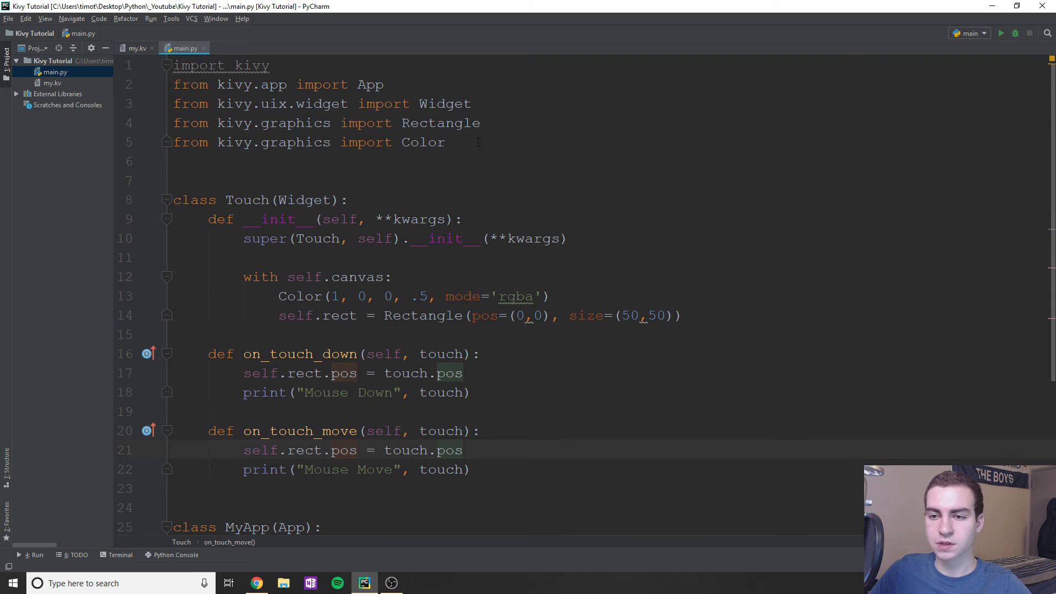
Step: Import Line and add Line(points=(20,30, 400,500, 60,500)) atop the canvas block
text(from ki)
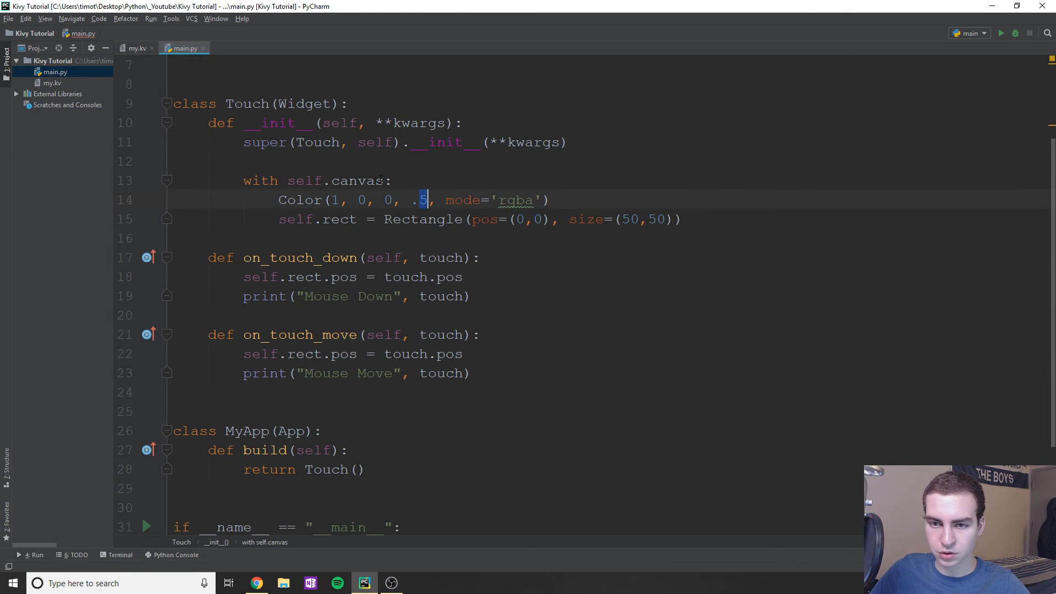
text(Line)
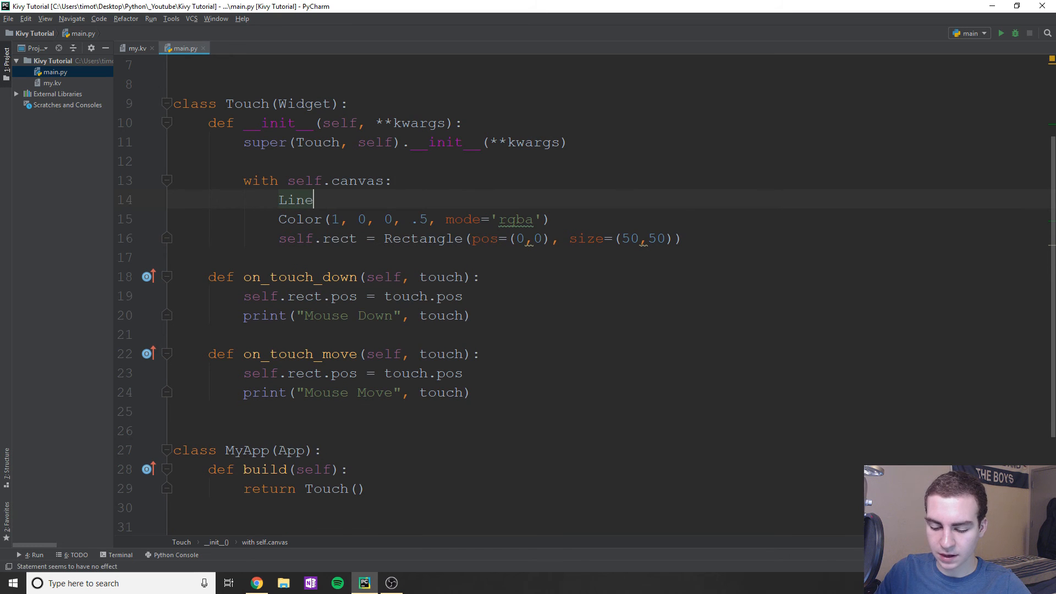
text(()
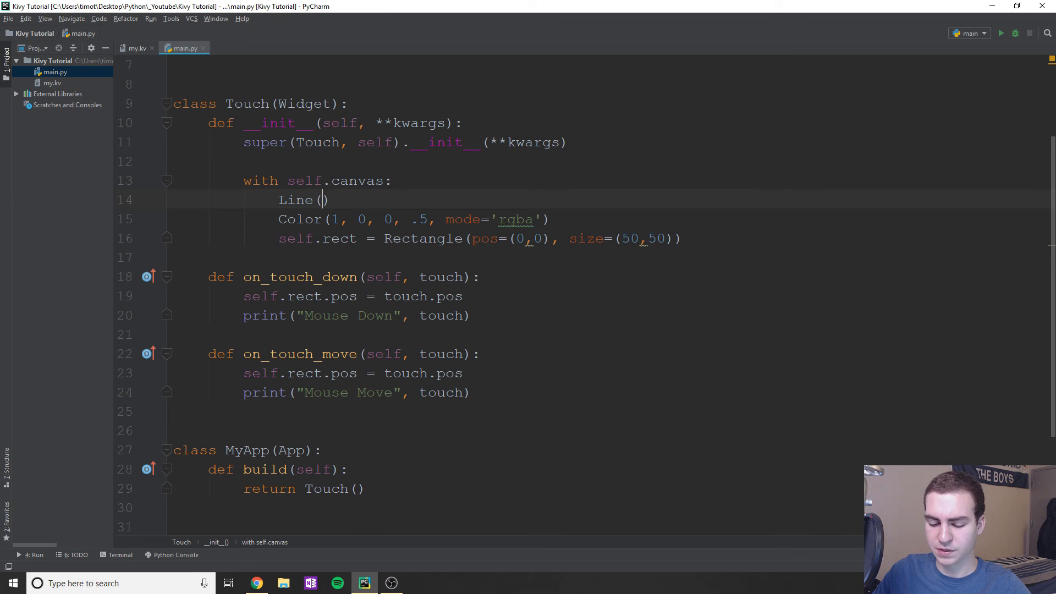
mouse_move(98, 231)
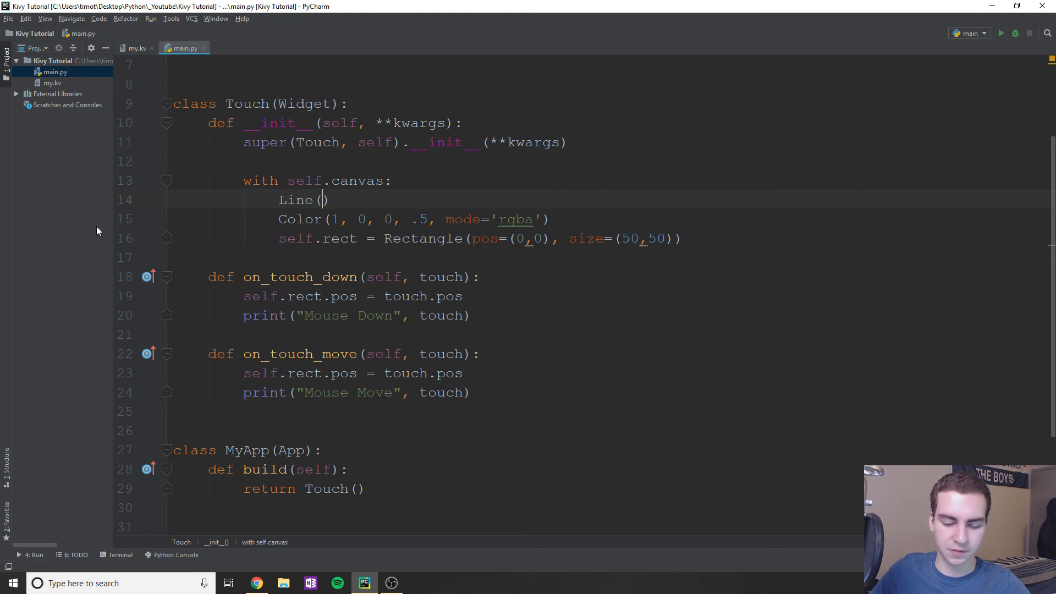
text(points=()
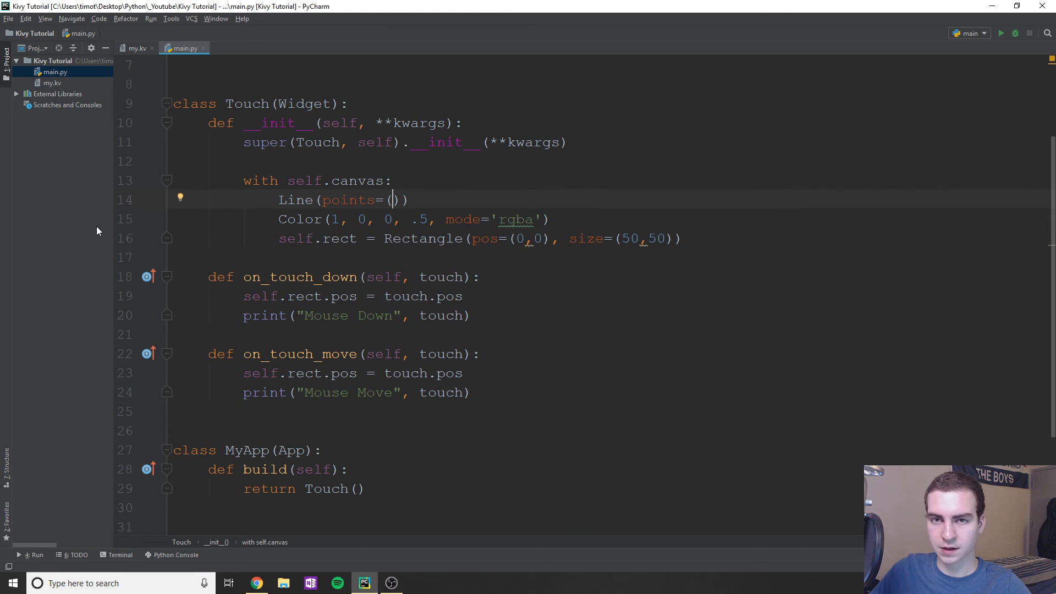
text(20,)
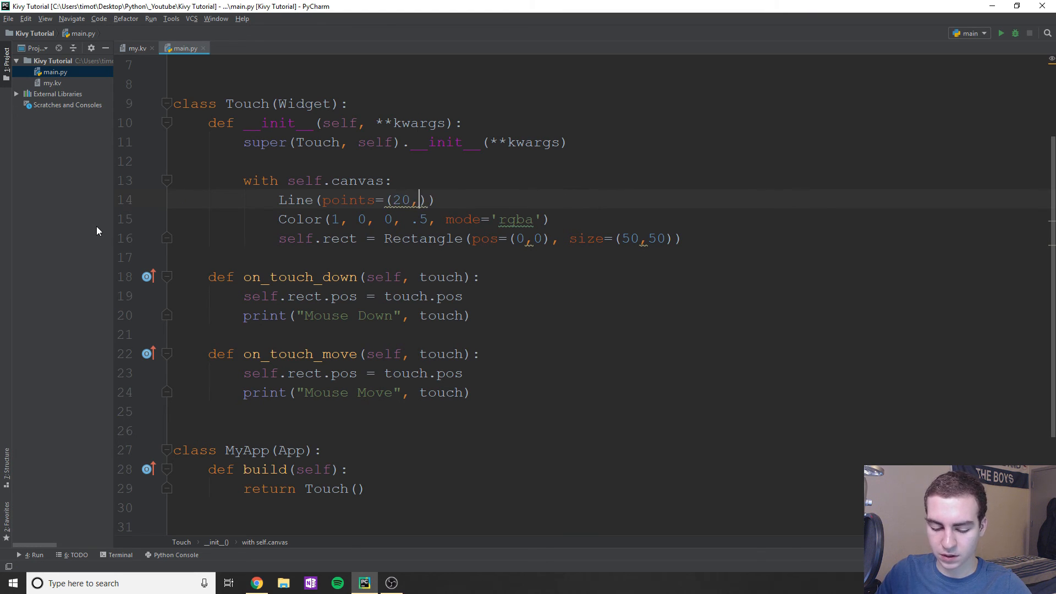
text(30, 40)
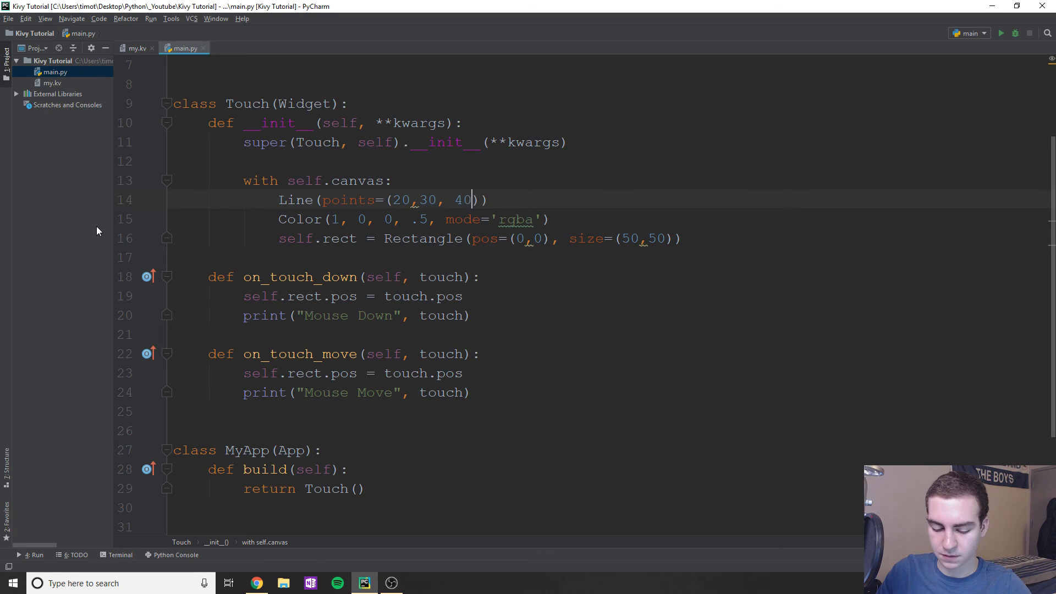
text(0, 500,)
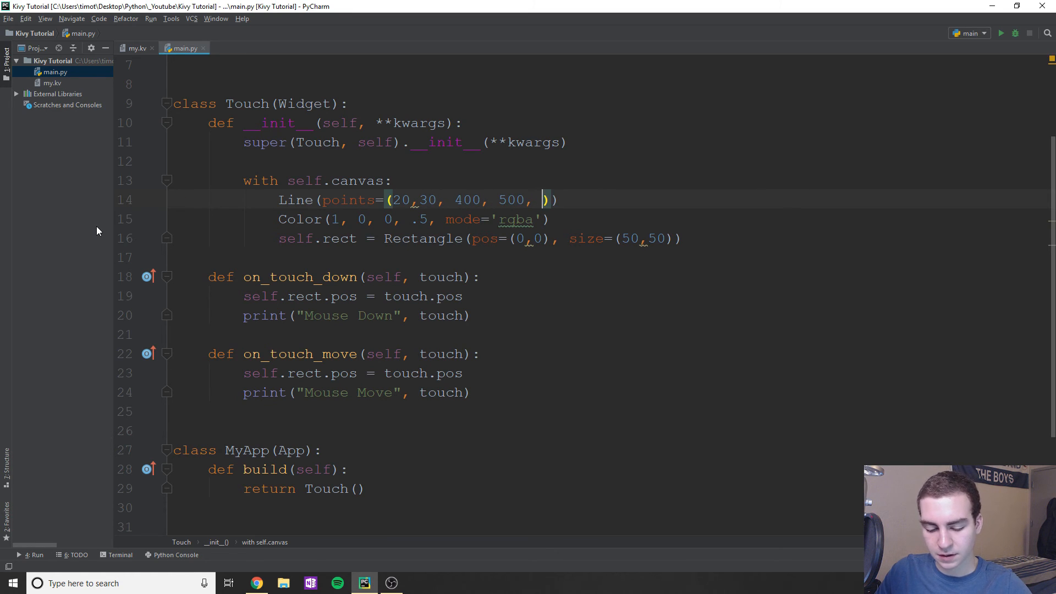
text(60, 500)
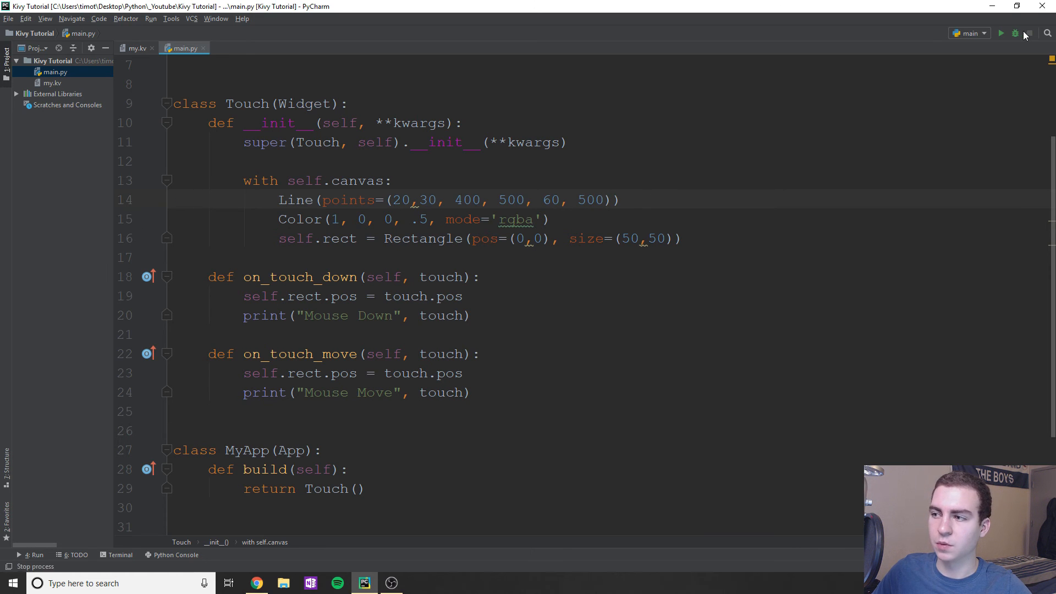
Step: Run the app to see the white line and red square, then close the window
click(1001, 33)
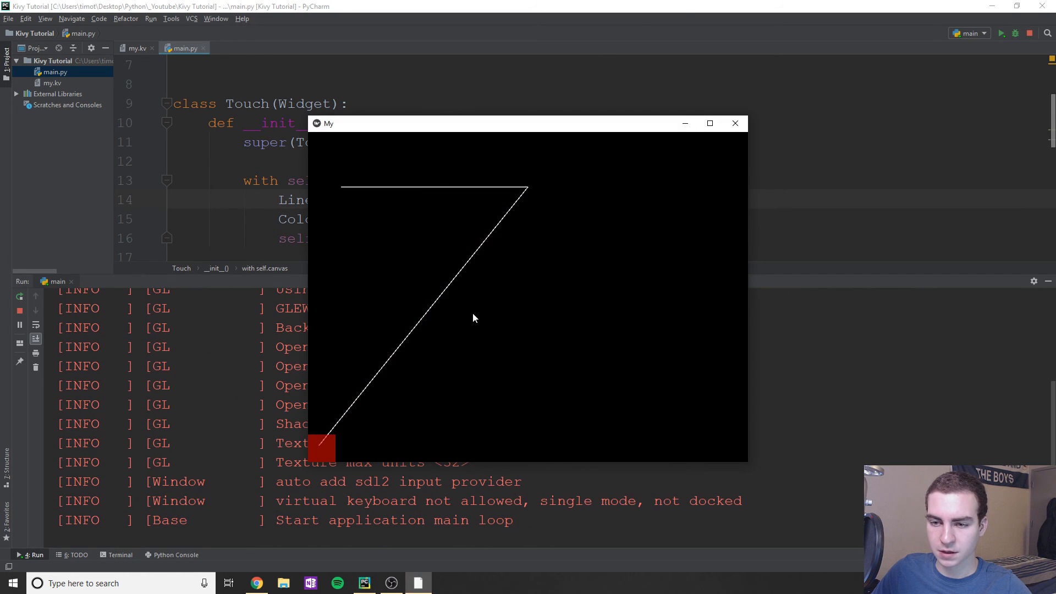
mouse_move(533, 159)
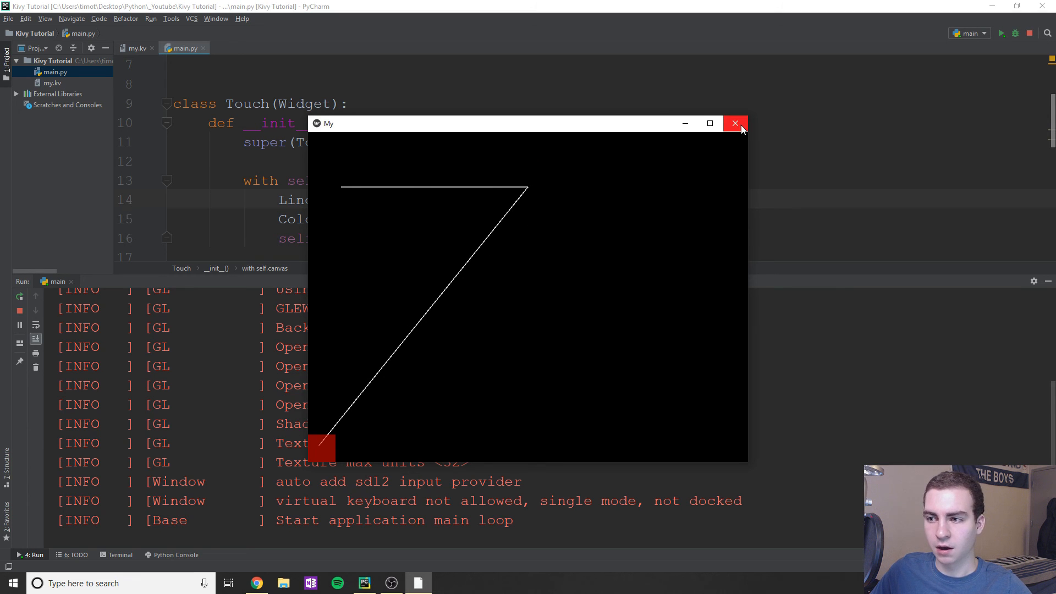
click(737, 123)
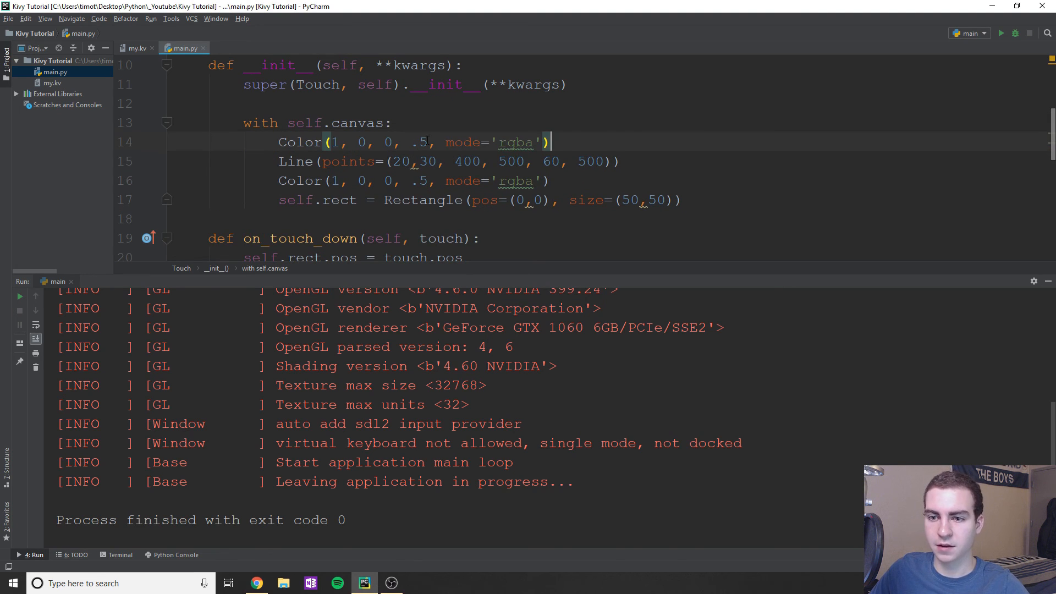
Step: Set the line's Color to green (0, 1, 0, .5) and rerun to confirm the faint green line
key(BackSpace)
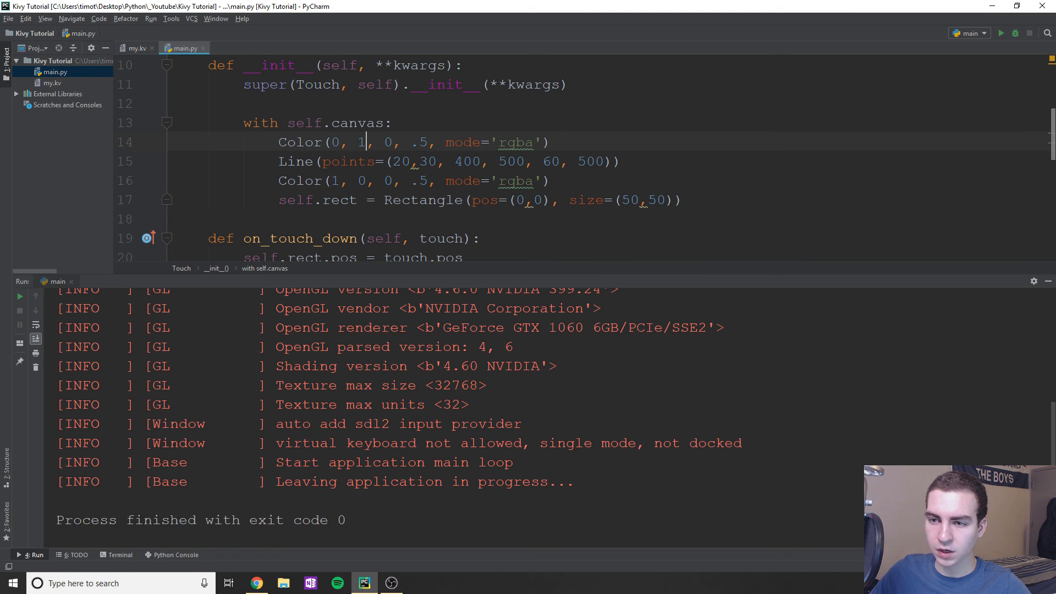
click(1001, 33)
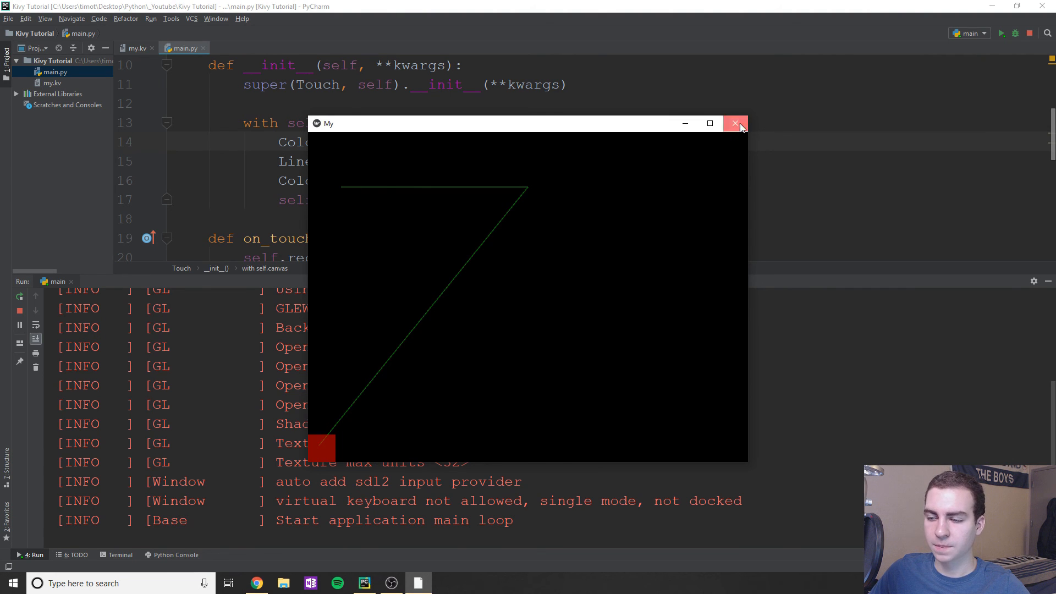
Step: Close the Kivy window and scroll through main.py to review the finished drawing code
click(736, 124)
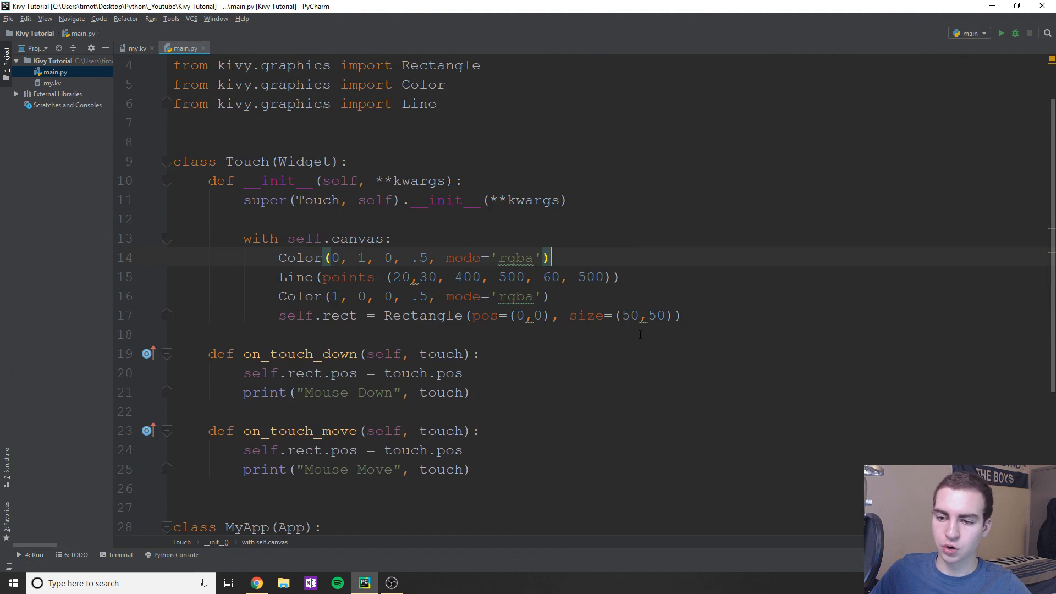
scroll(down, 3)
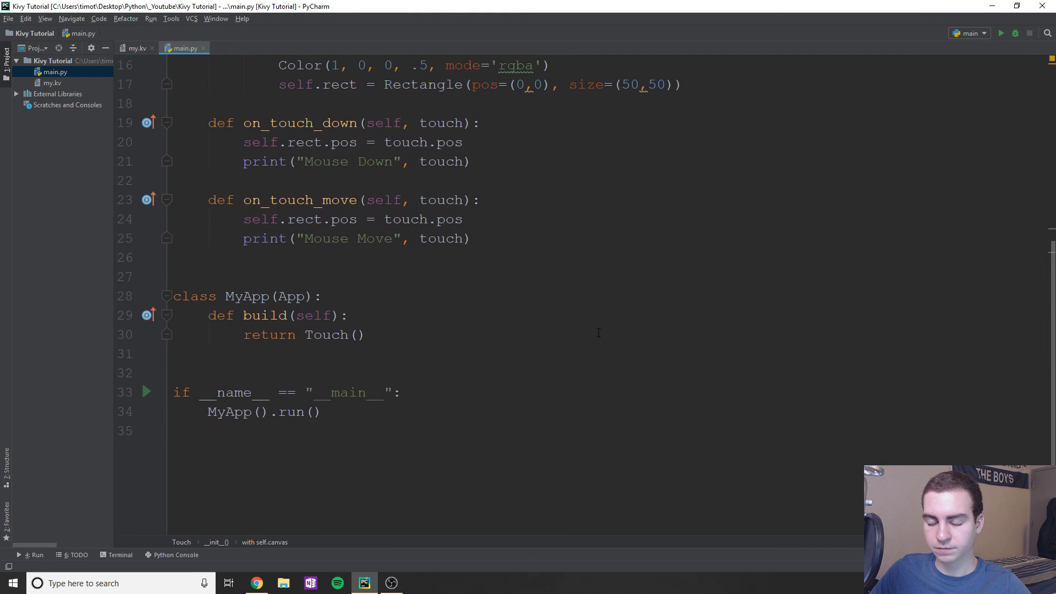
scroll(up, 3)
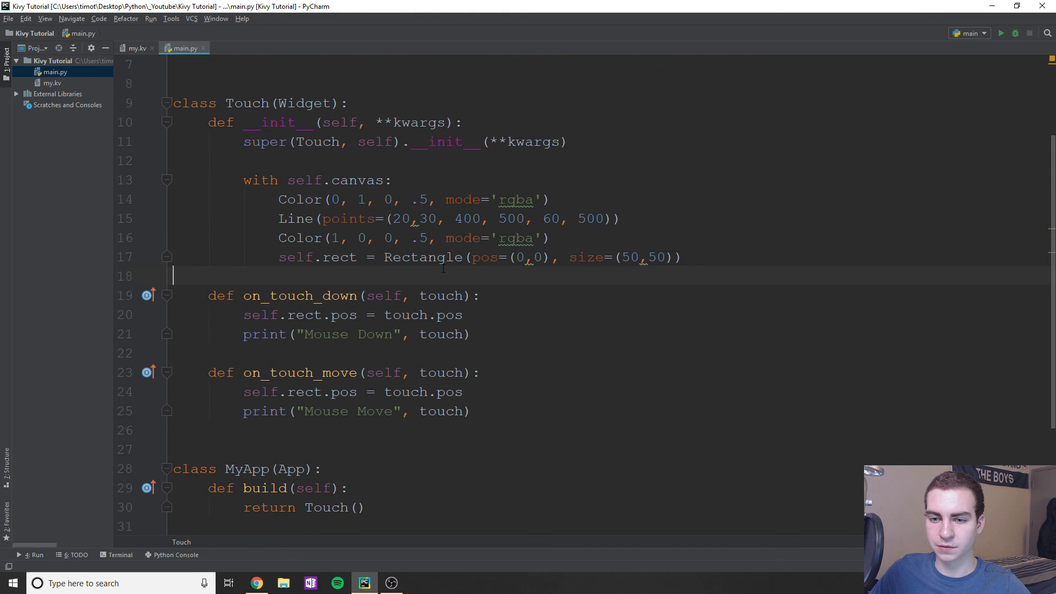
scroll(up, 3)
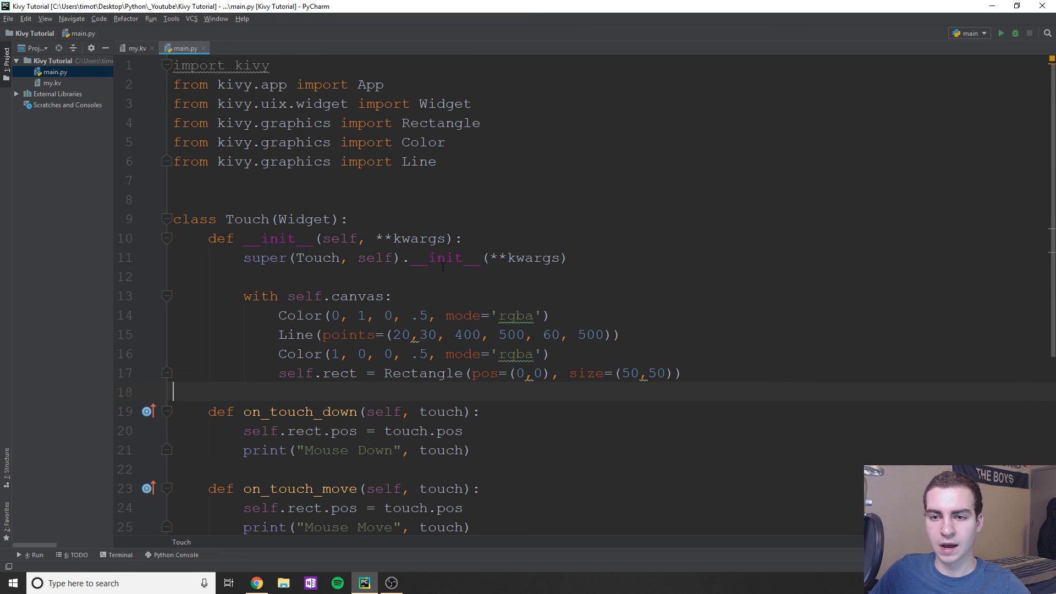
scroll(down, 3)
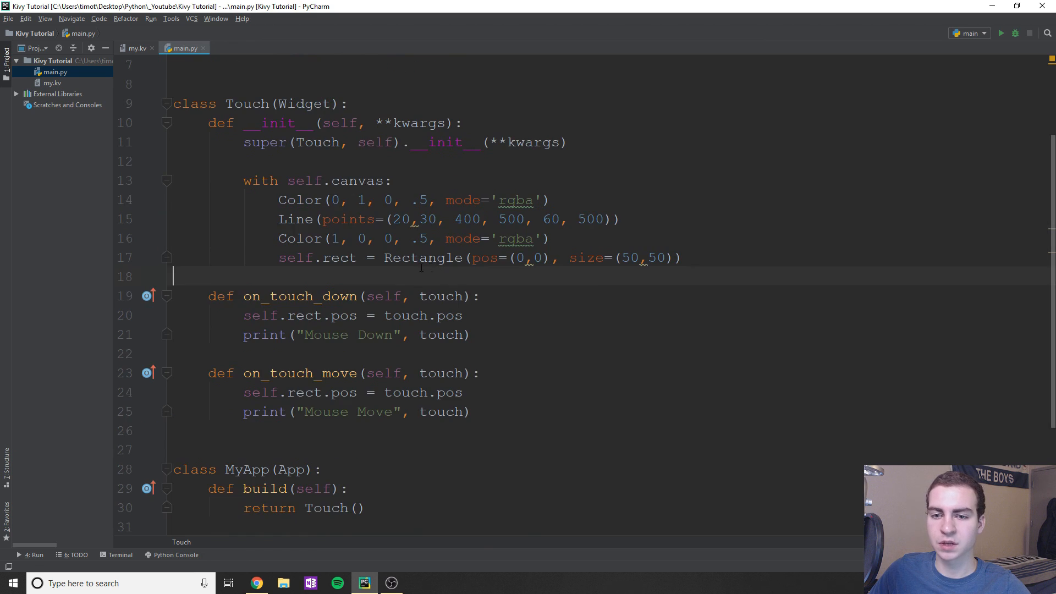
scroll(up, 3)
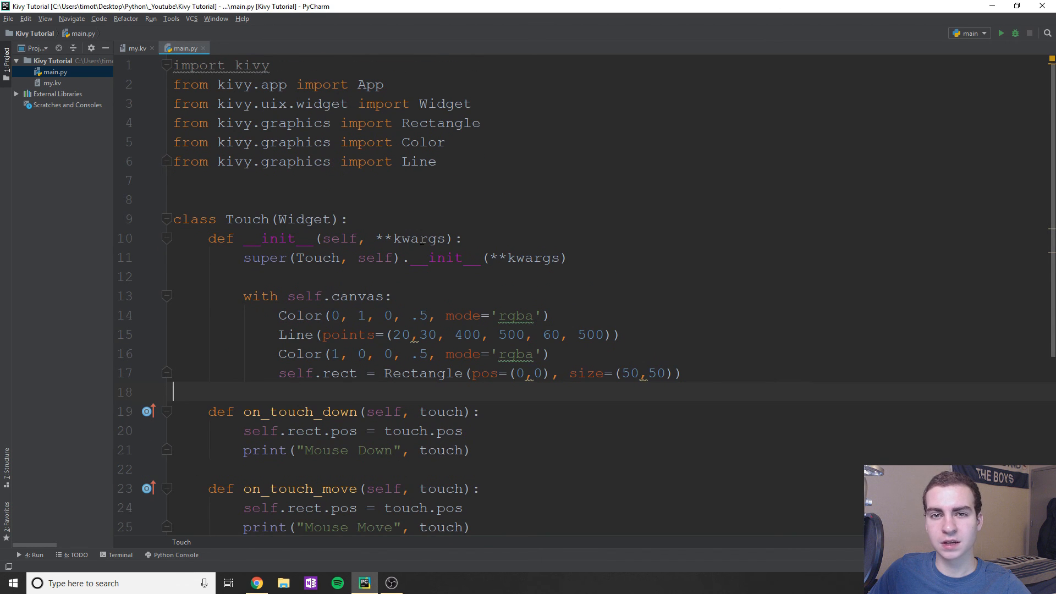